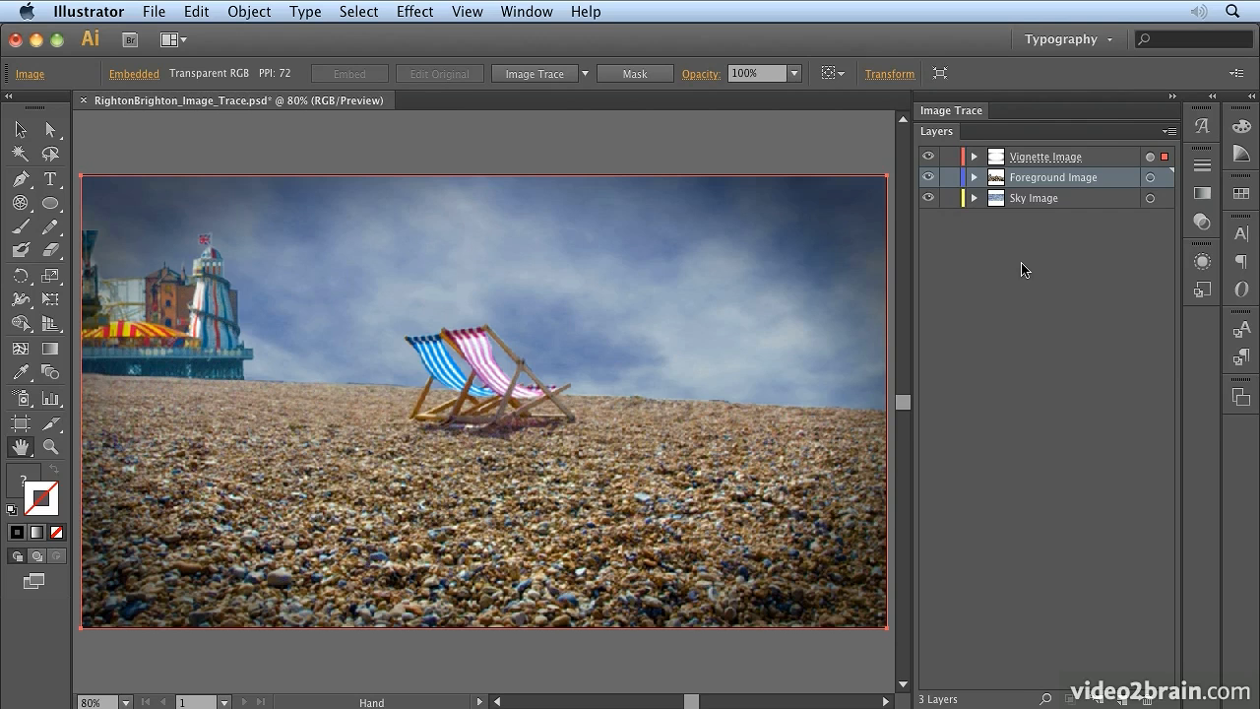
mouse_move(946, 145)
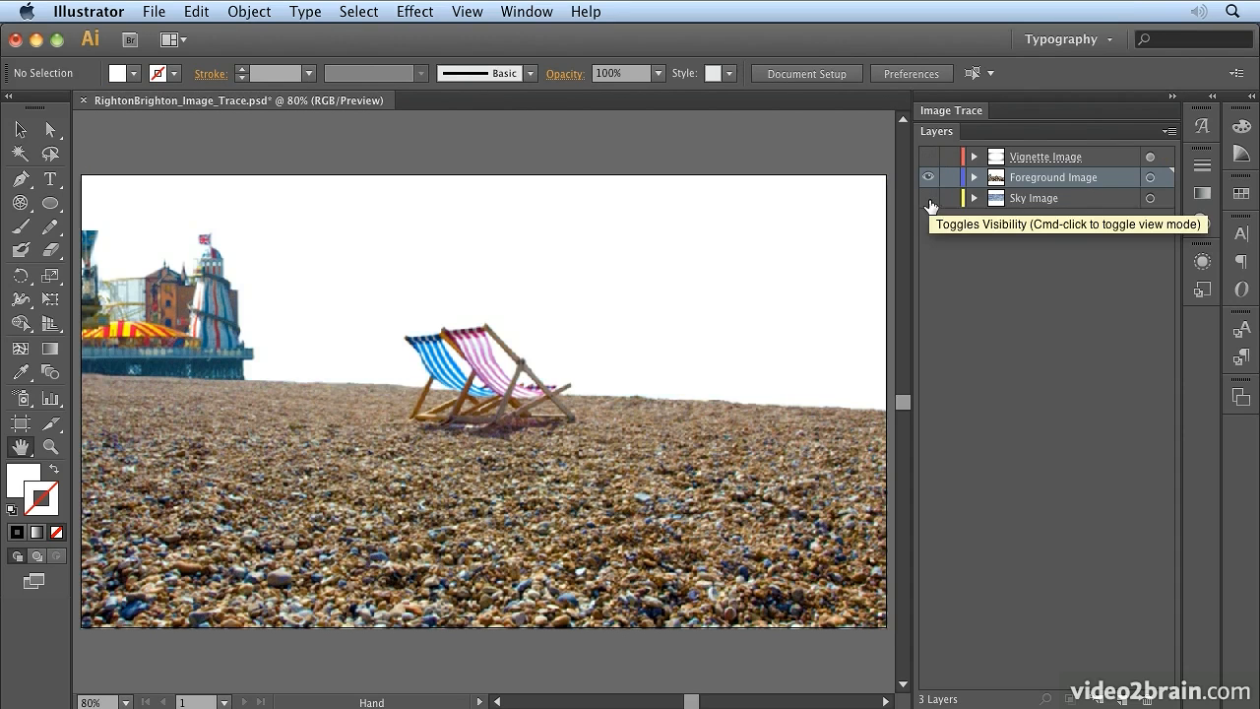
Make the Sky Image layer visible again and target the Foreground Image layer.
click(929, 198)
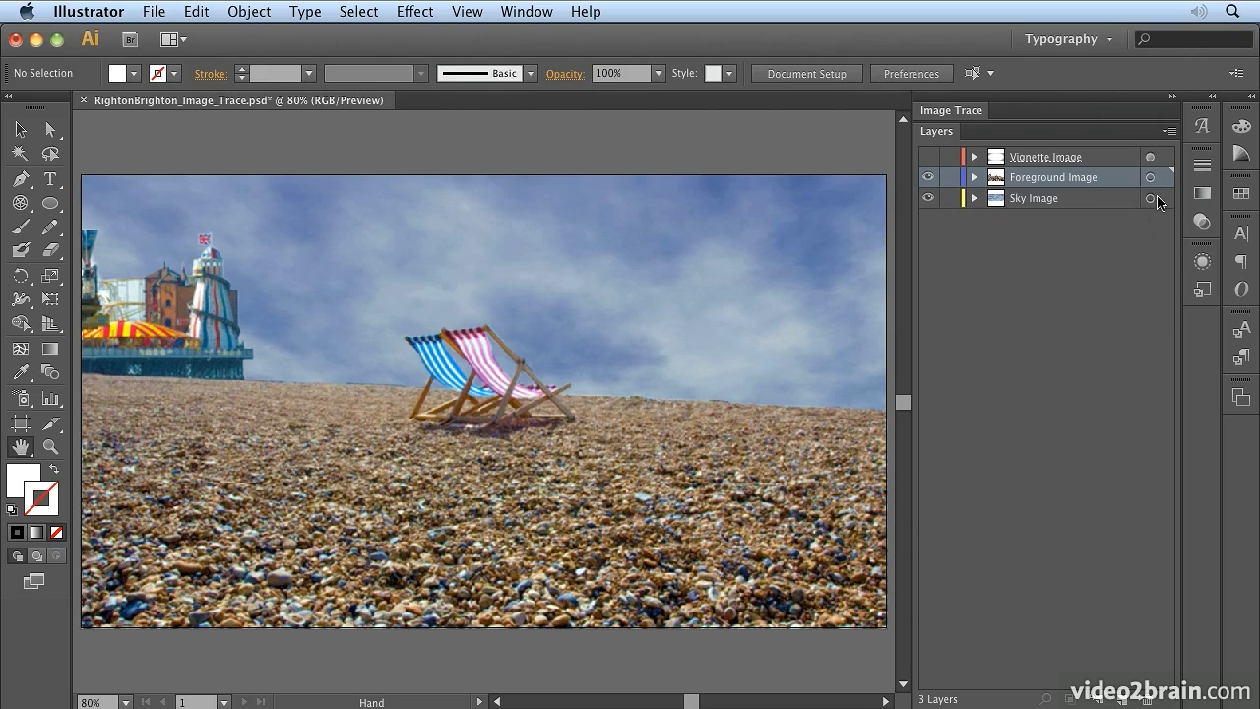
click(1150, 178)
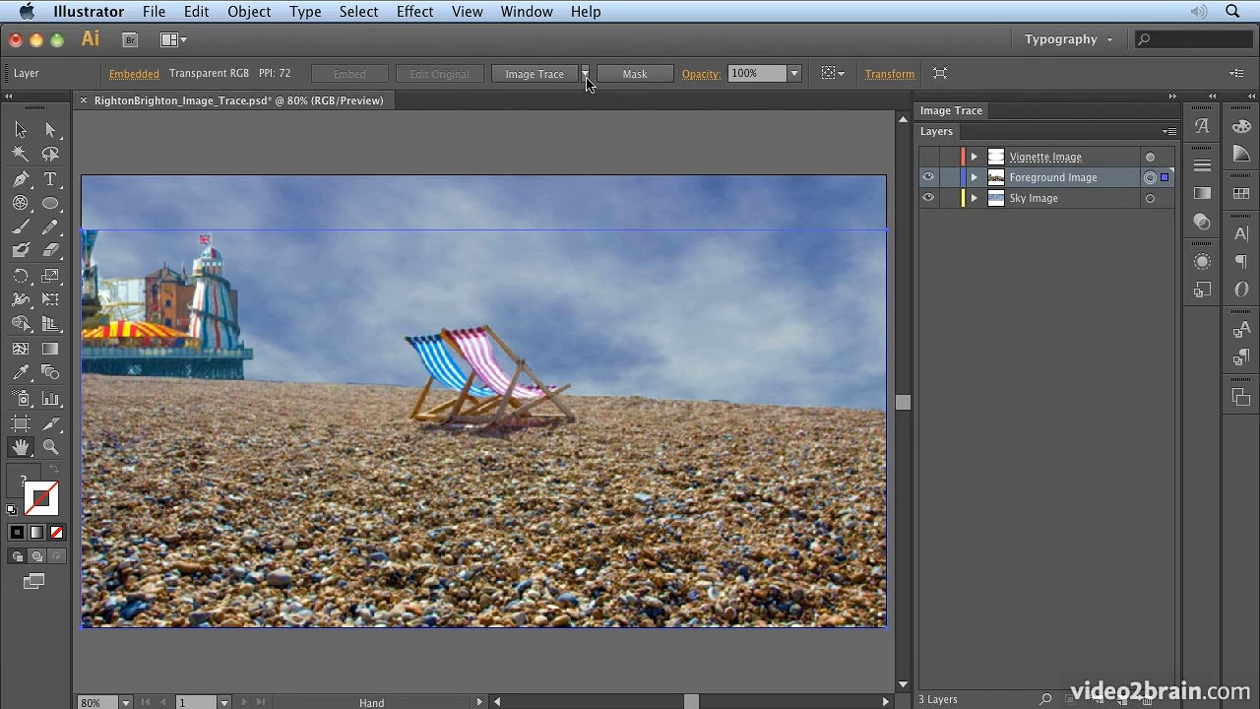
mouse_move(535, 73)
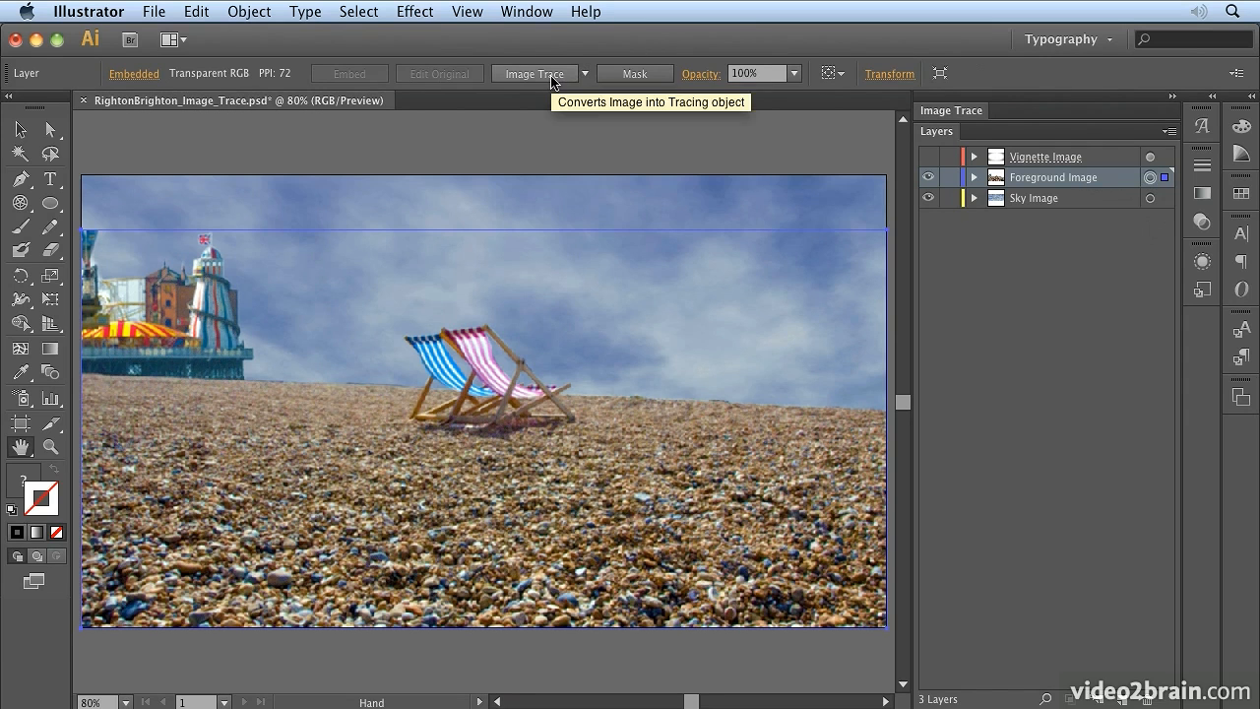
mouse_move(556, 81)
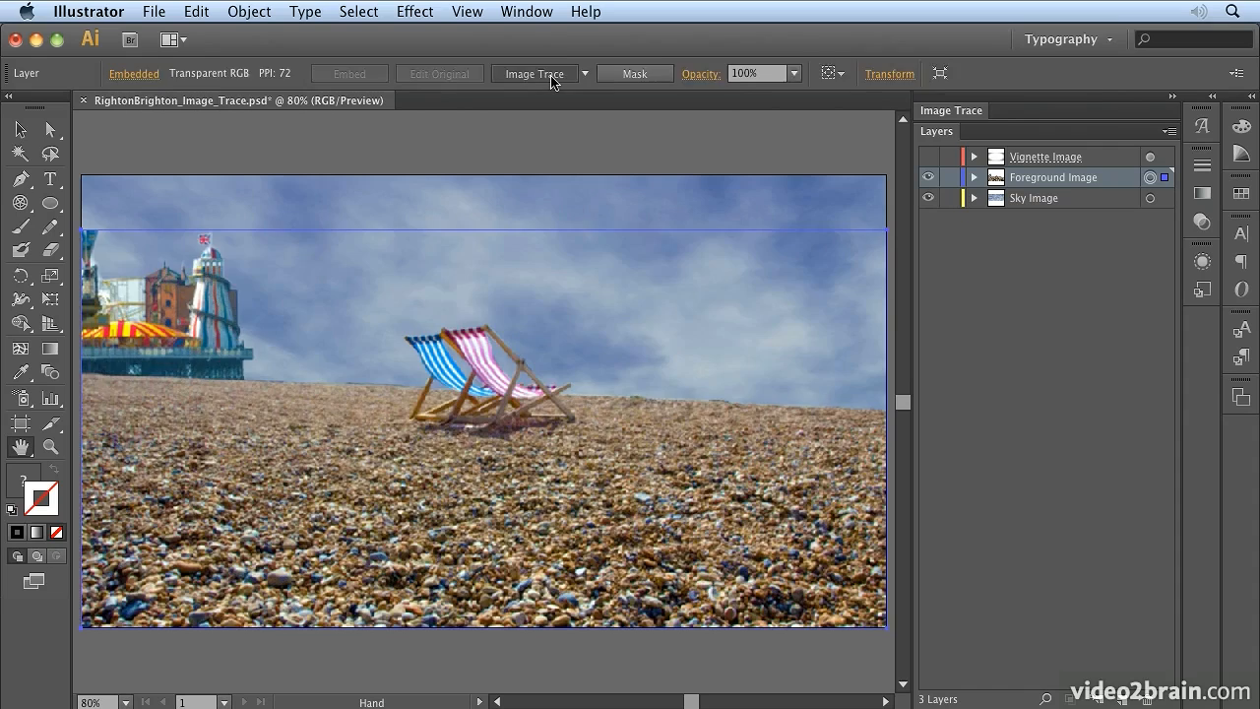
Image-trace the foreground photo and retrace it with the photo presets.
click(534, 73)
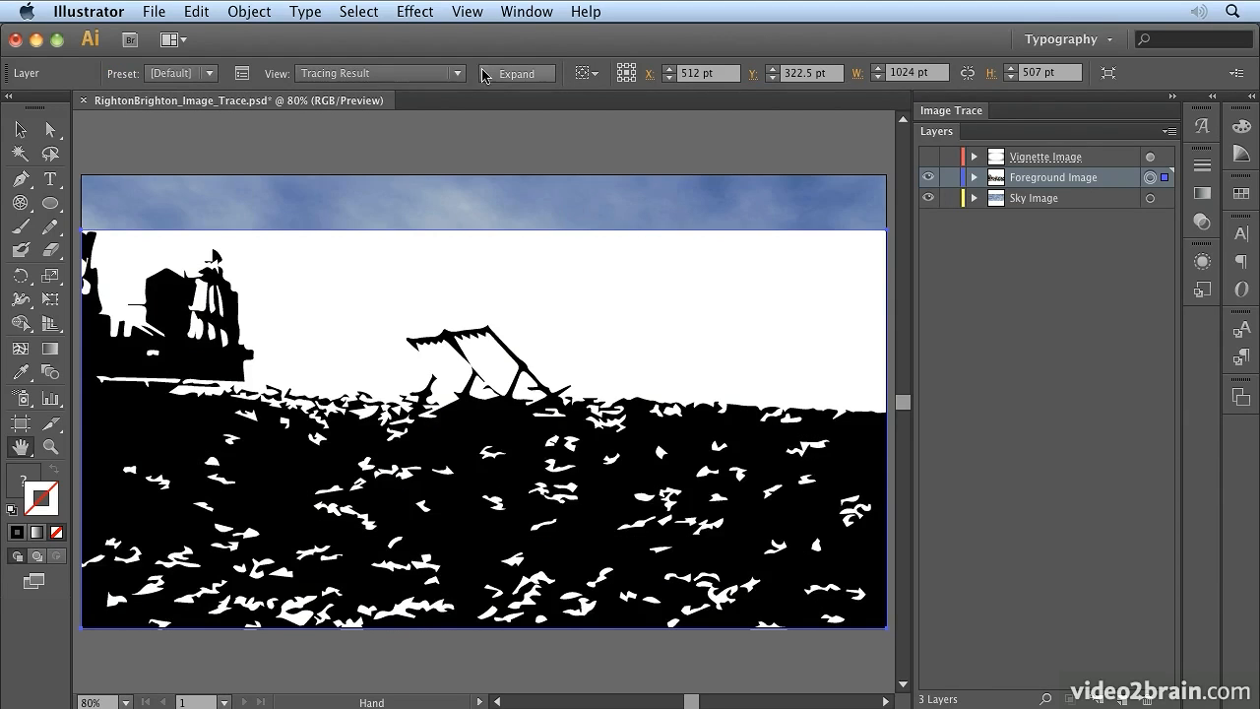
mouse_move(210, 75)
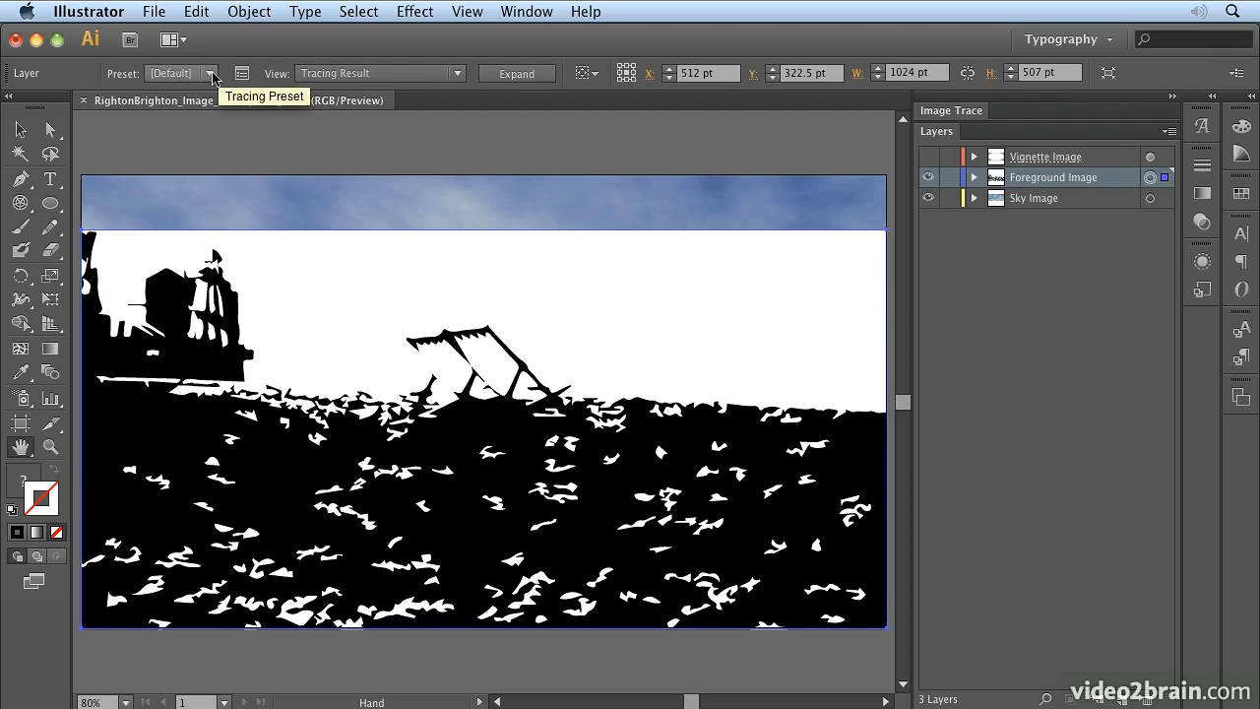
click(211, 73)
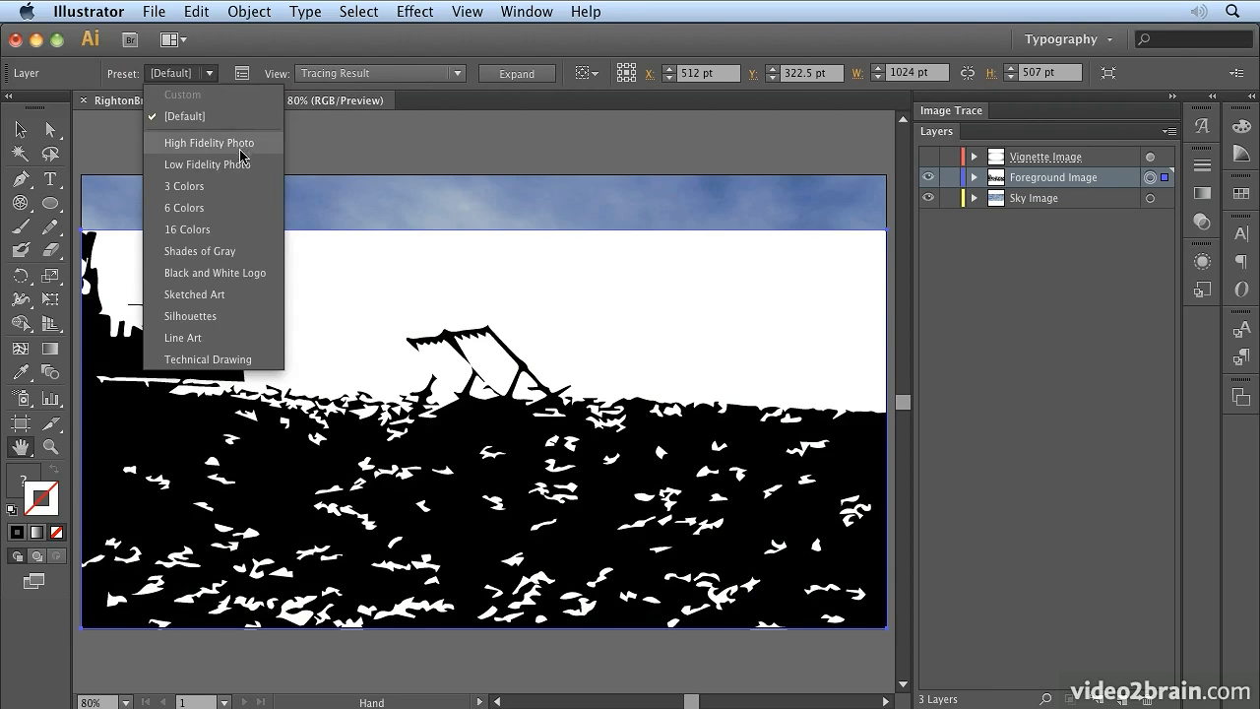
click(207, 165)
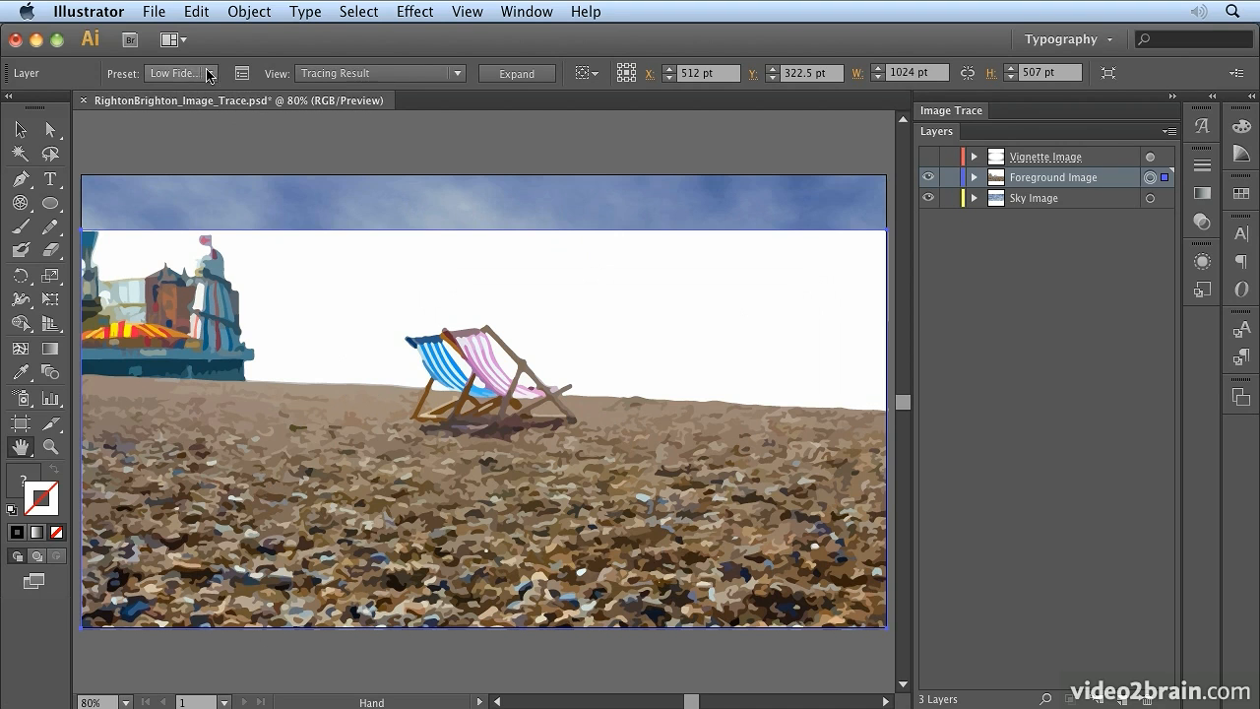
click(180, 73)
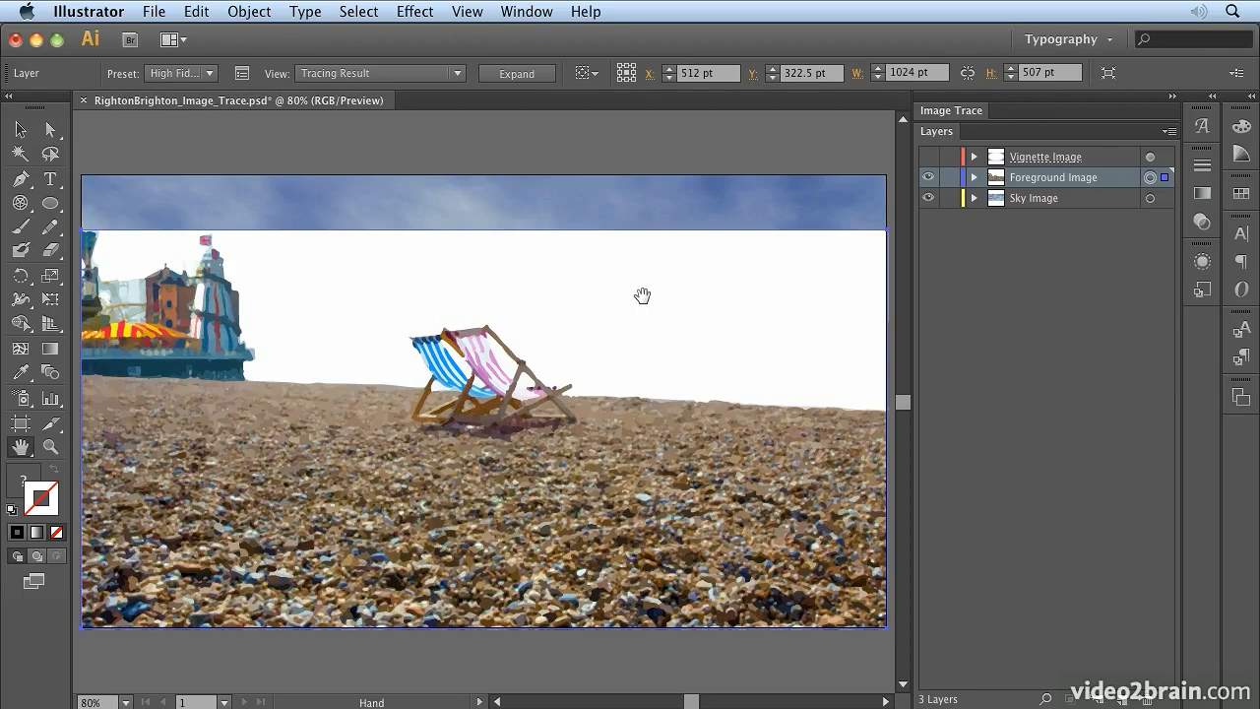
mouse_move(204, 356)
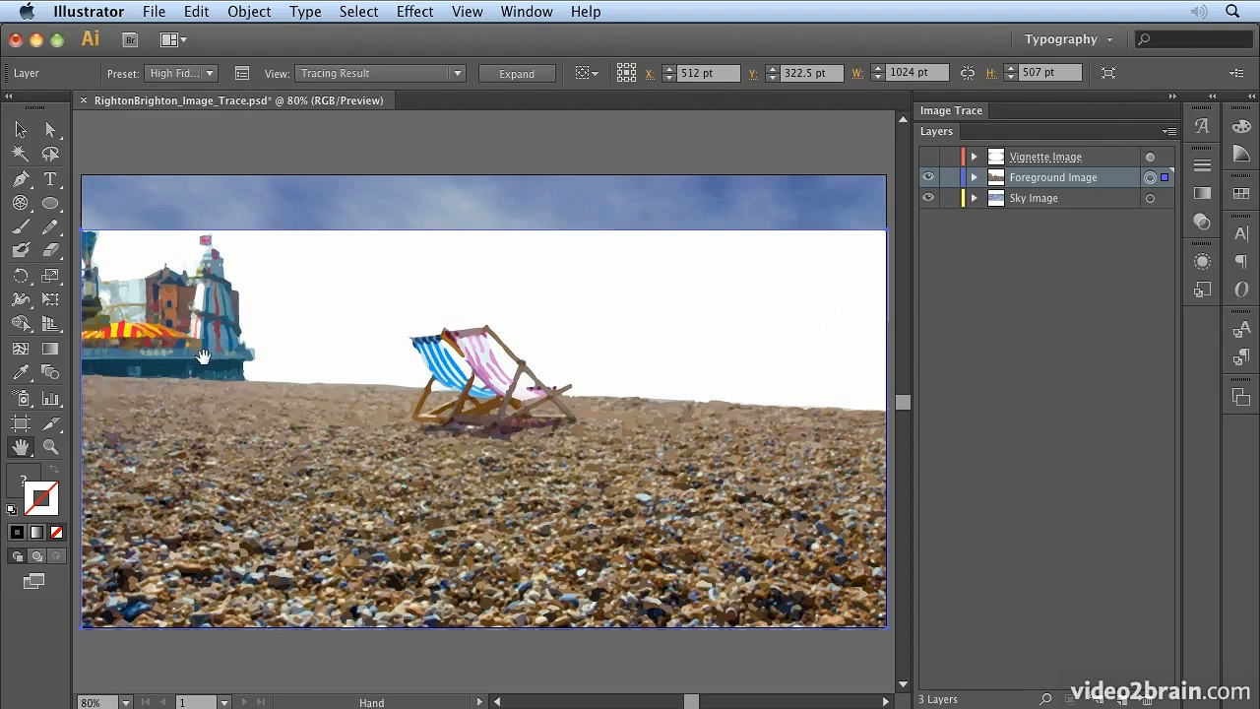
mouse_move(183, 113)
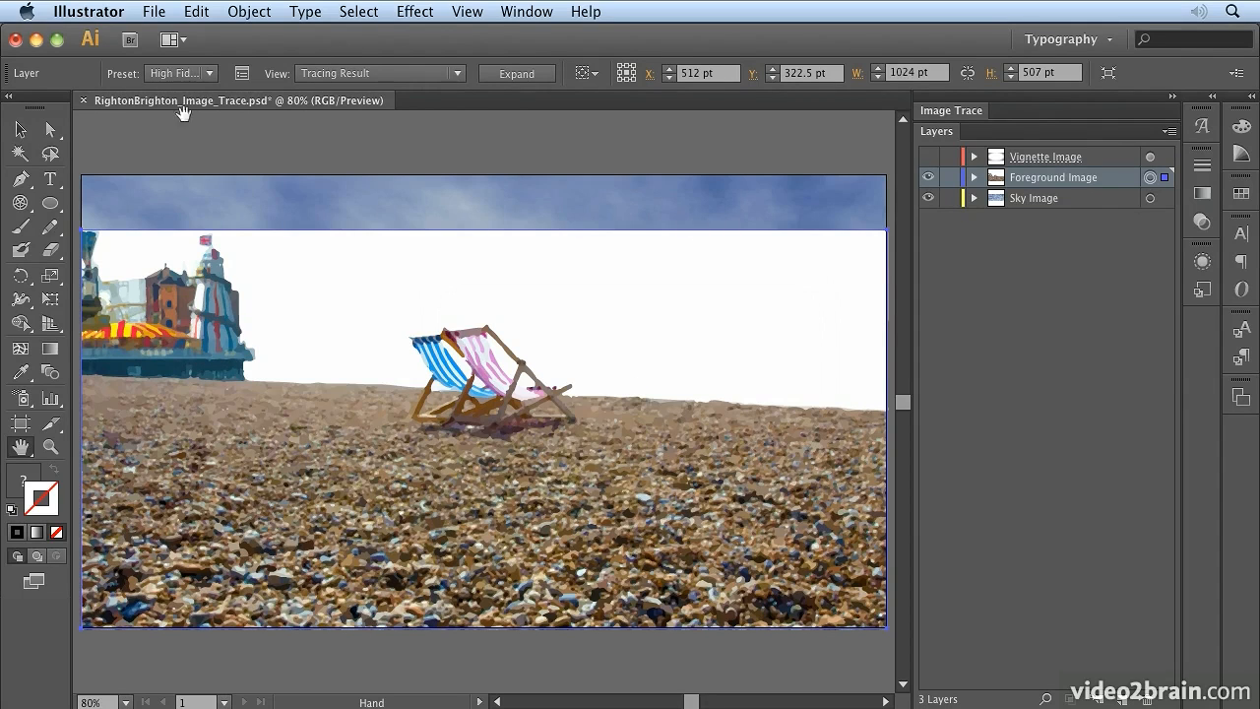
mouse_move(210, 78)
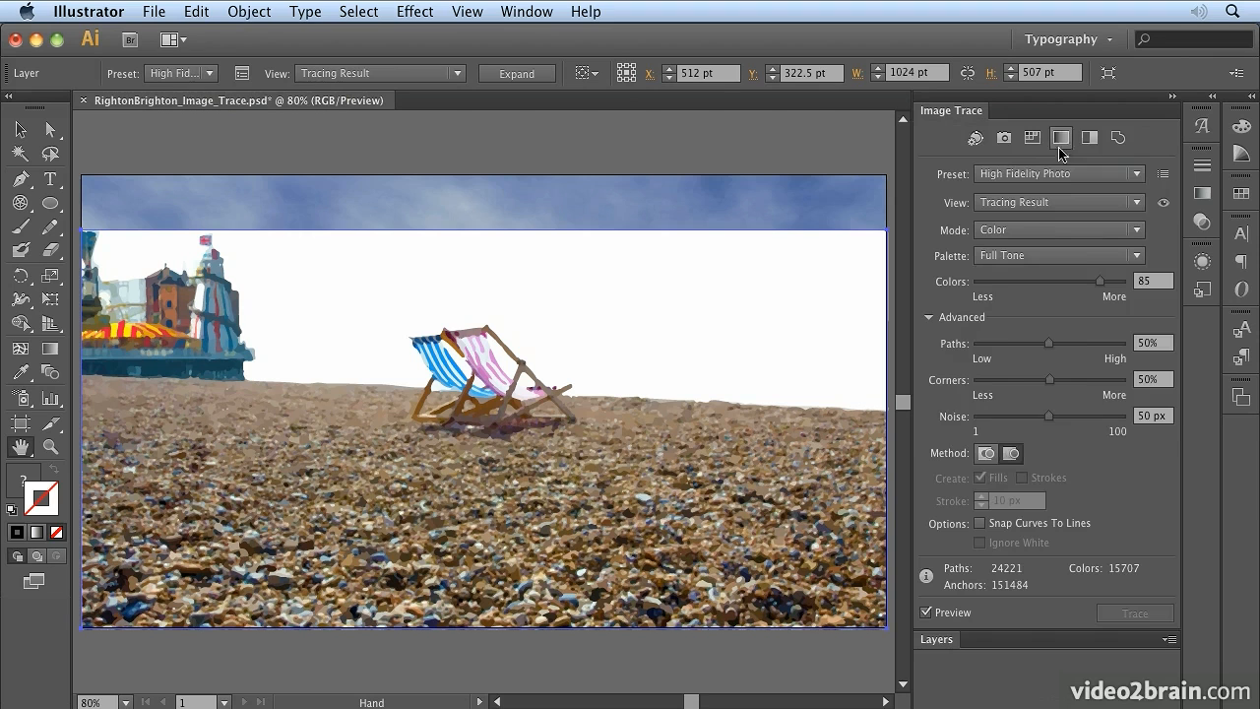
mouse_move(1053, 194)
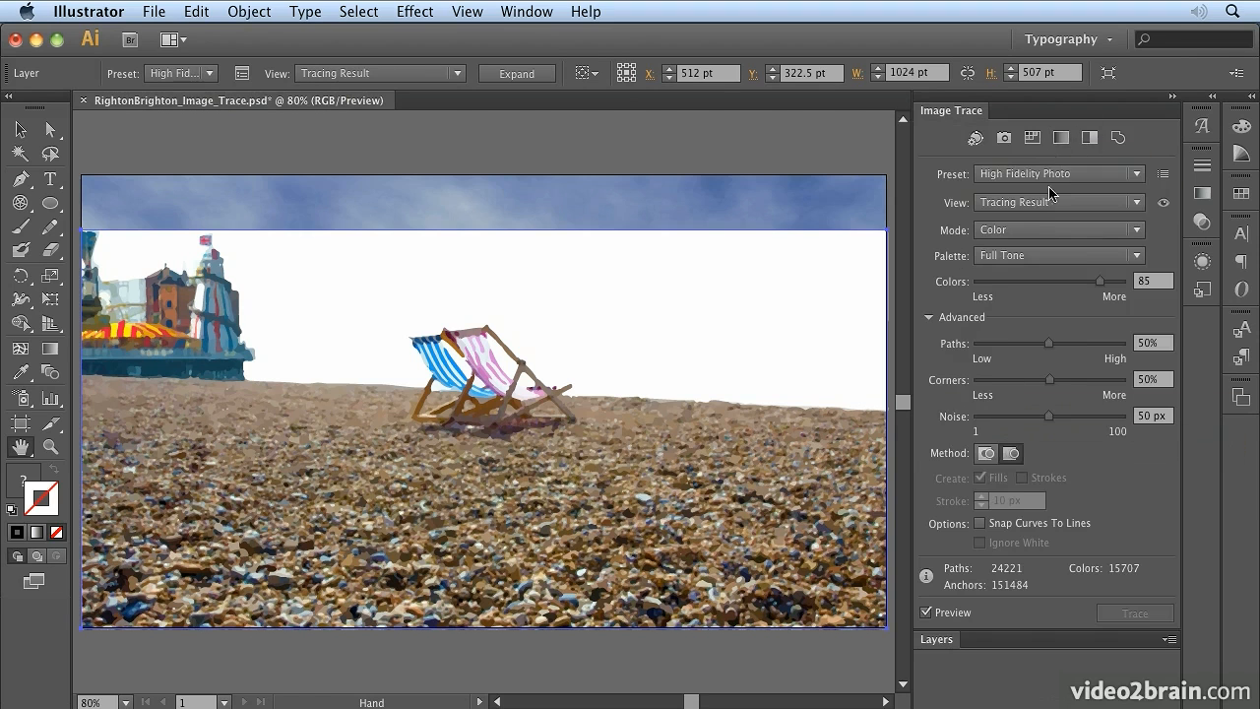
mouse_move(1115, 580)
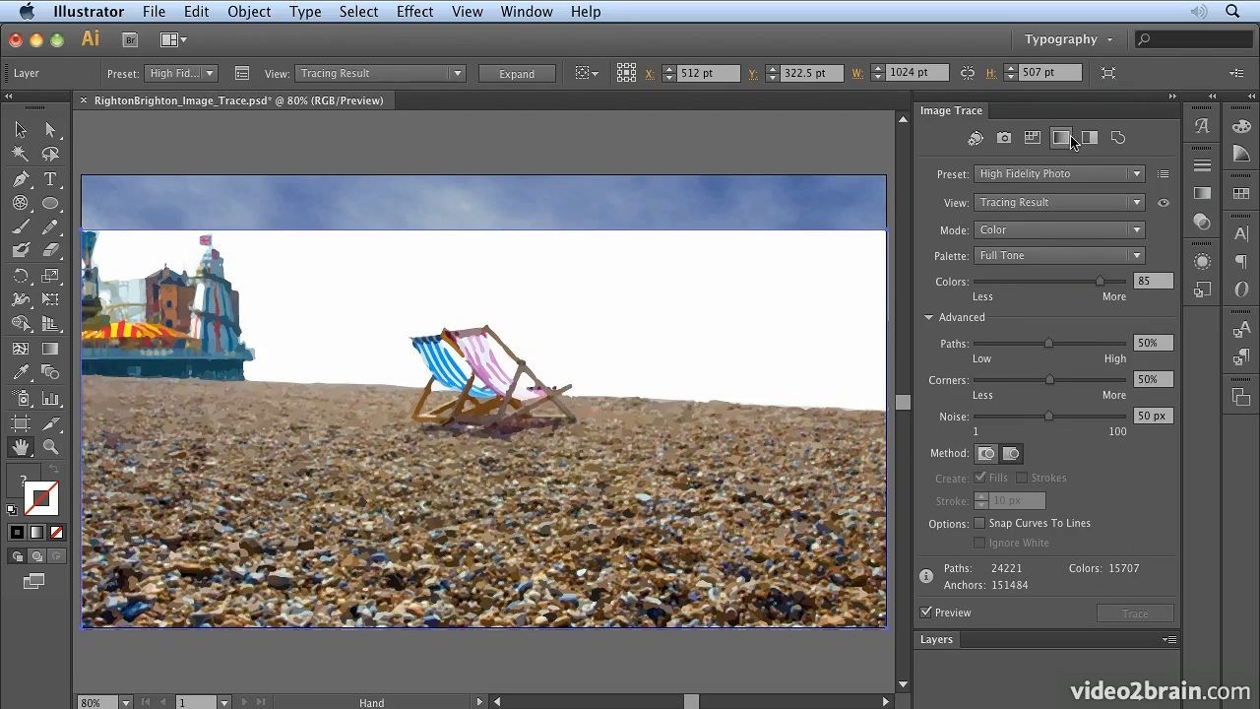
Retrace the foreground with the Low Fidelity Photo preset from the presets list.
click(1136, 173)
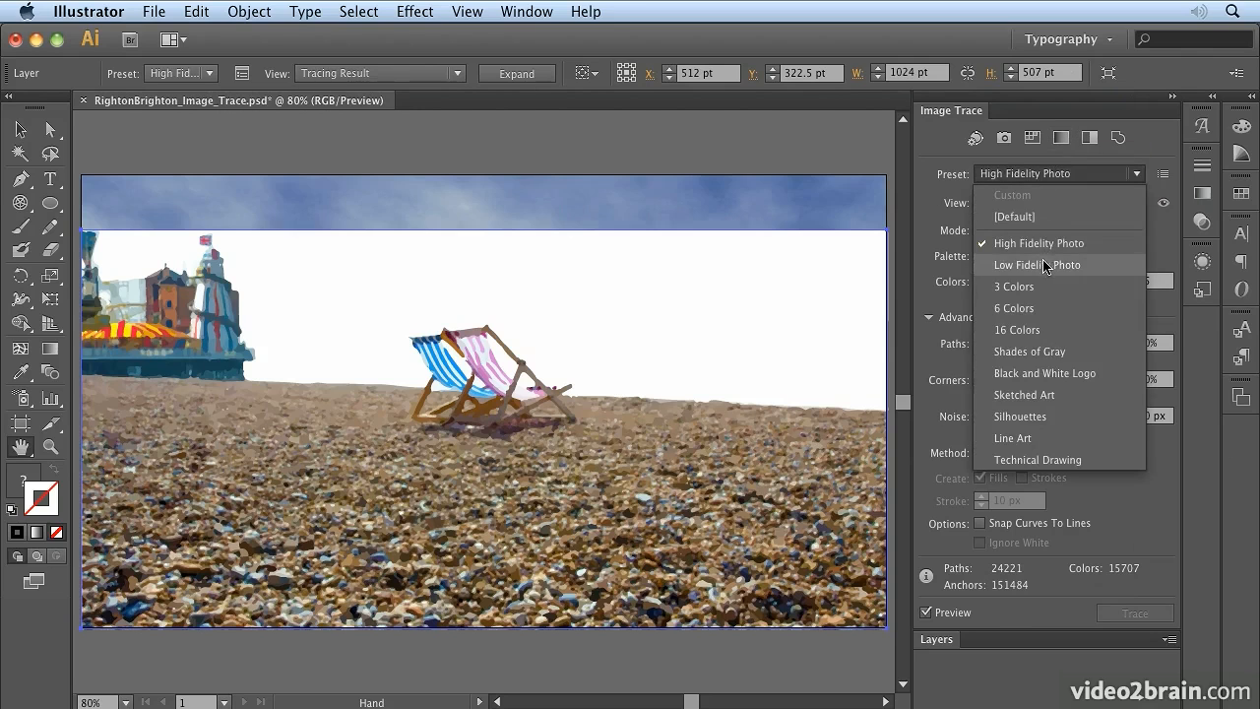
click(1036, 264)
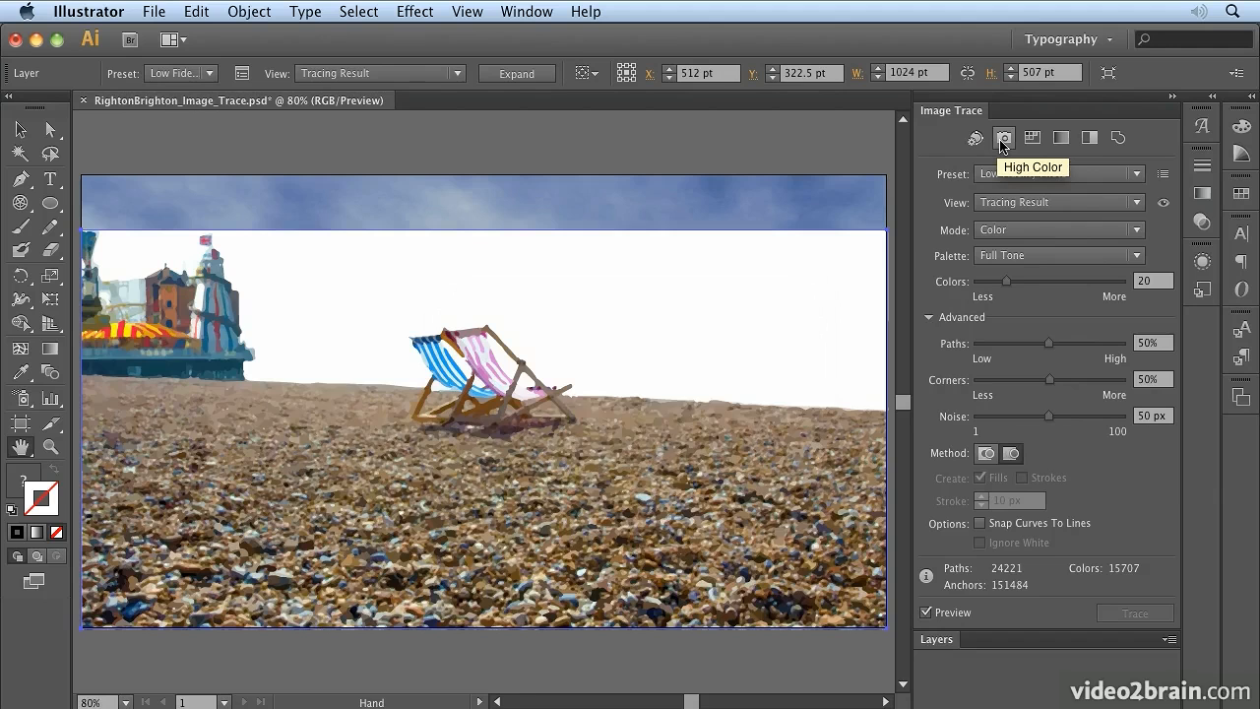
click(1032, 136)
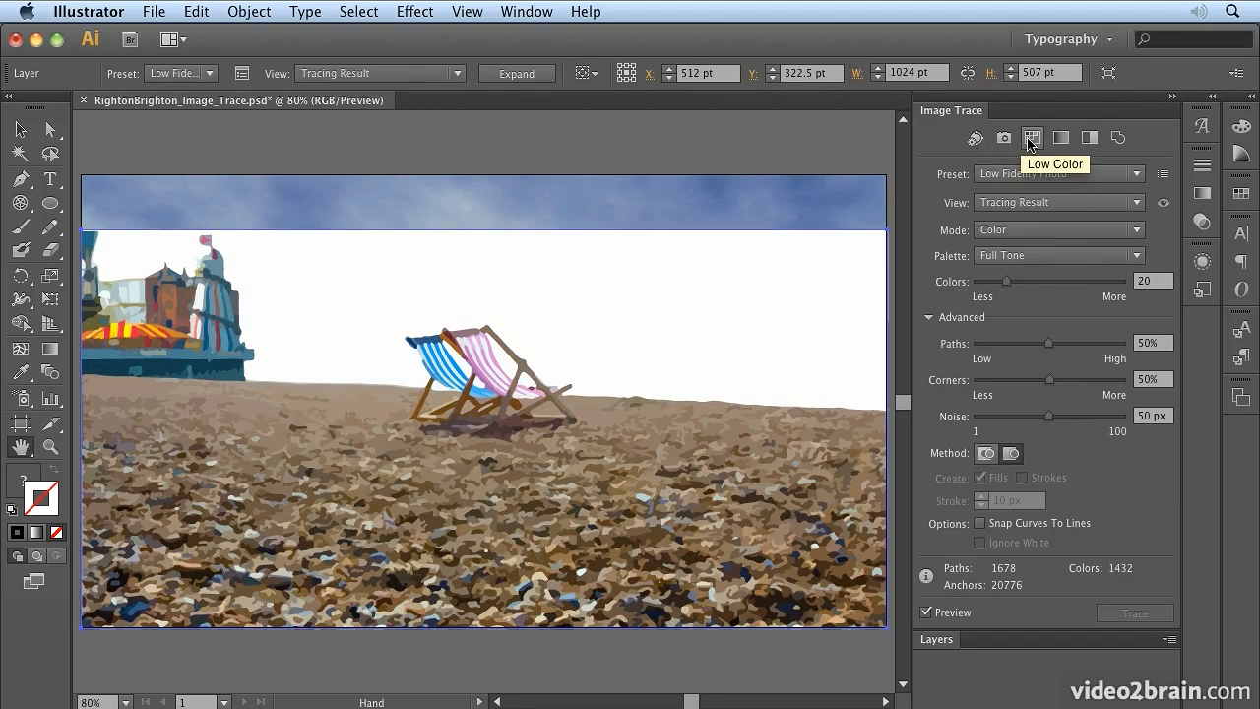
mouse_move(1061, 137)
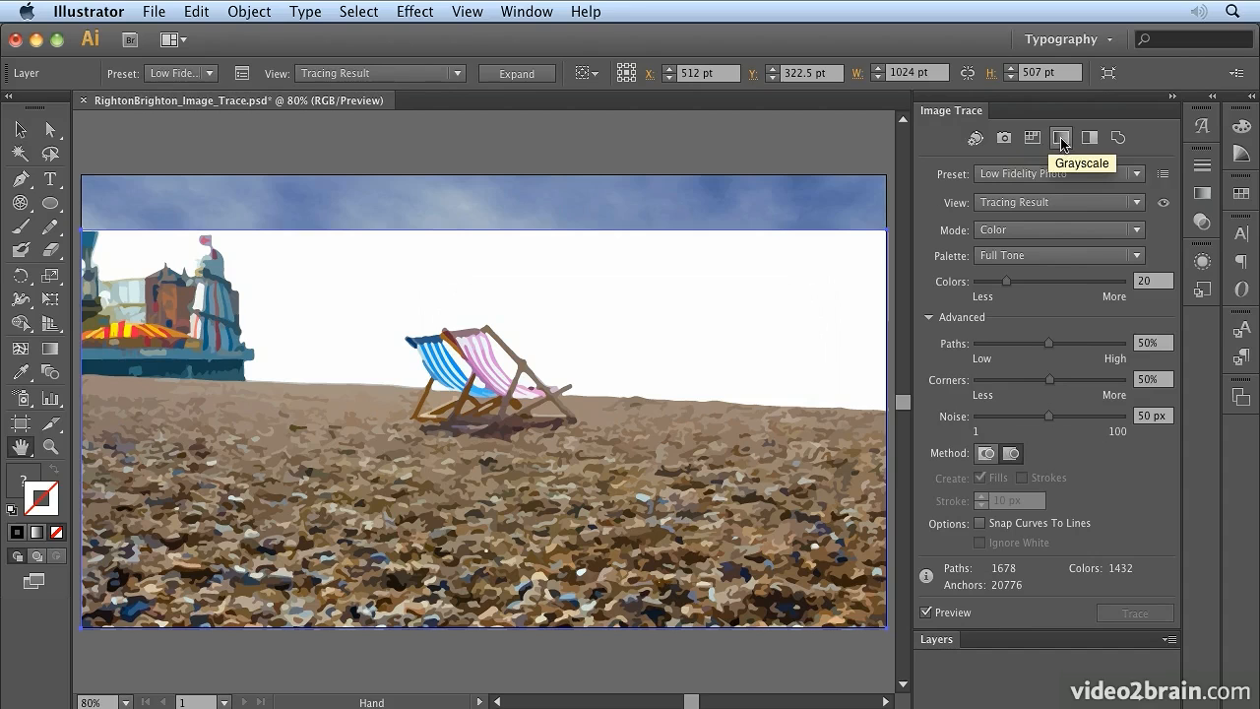
mouse_move(1118, 138)
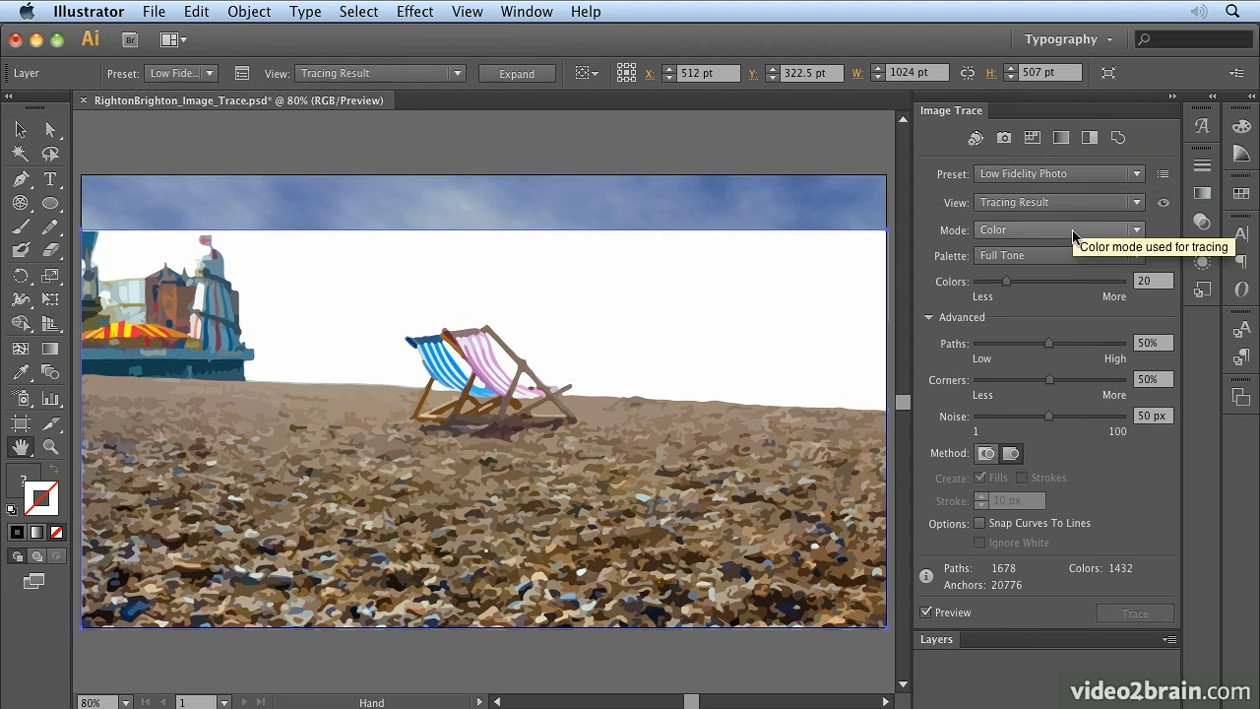
click(1058, 201)
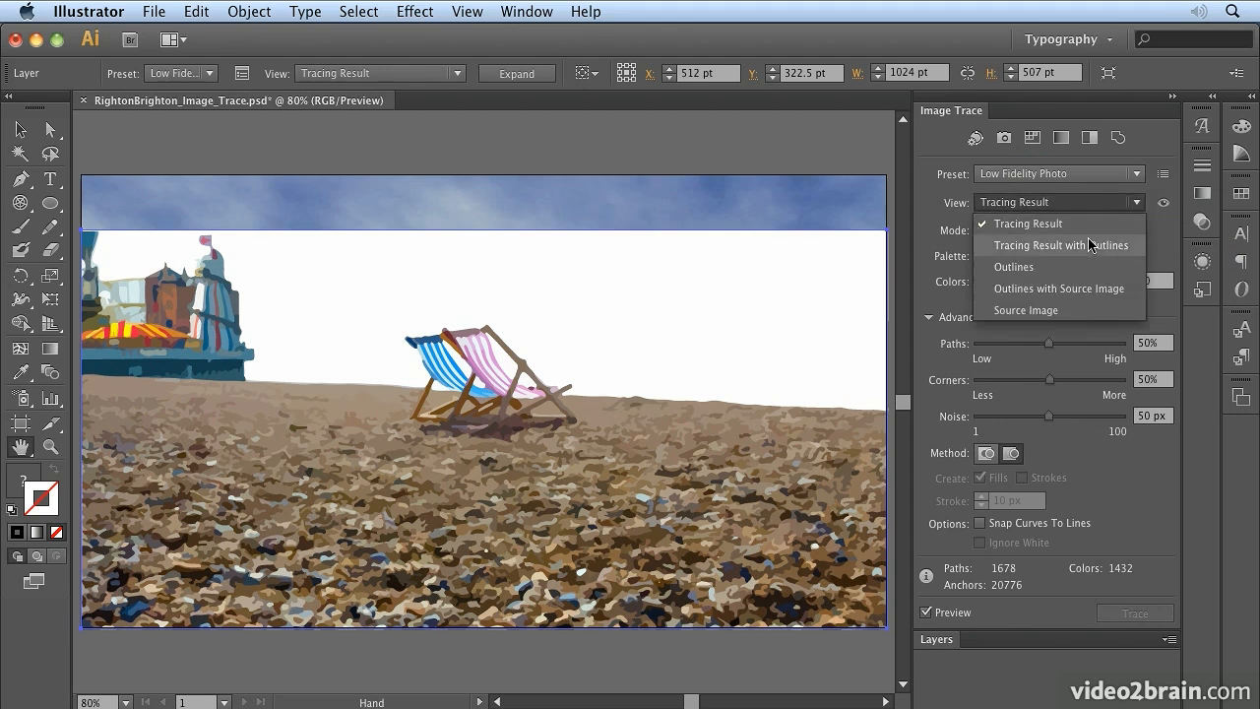
click(1063, 245)
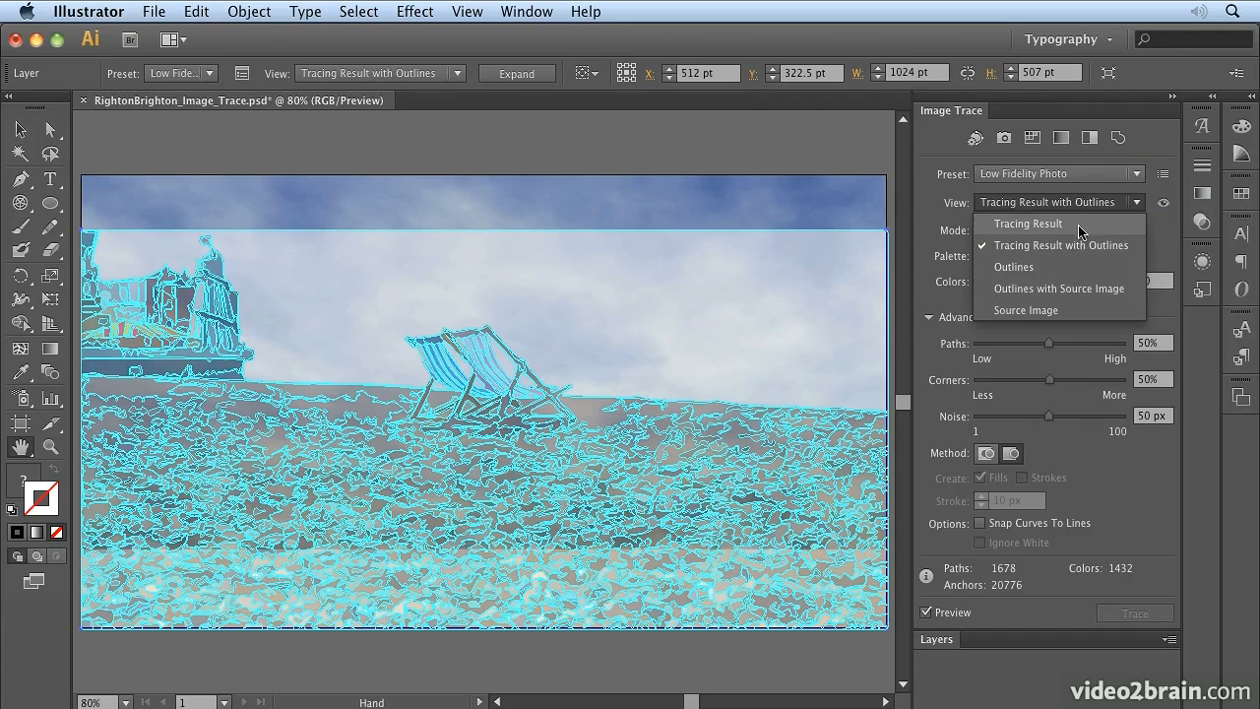
click(1013, 267)
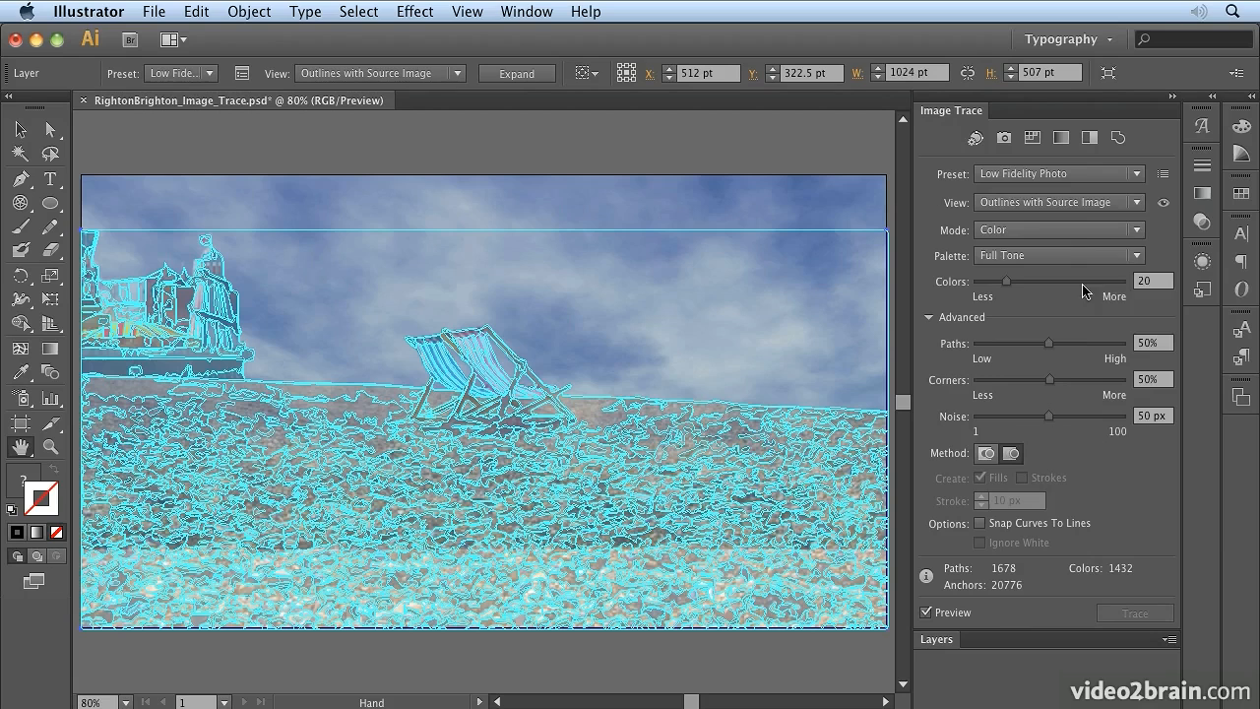
click(1059, 202)
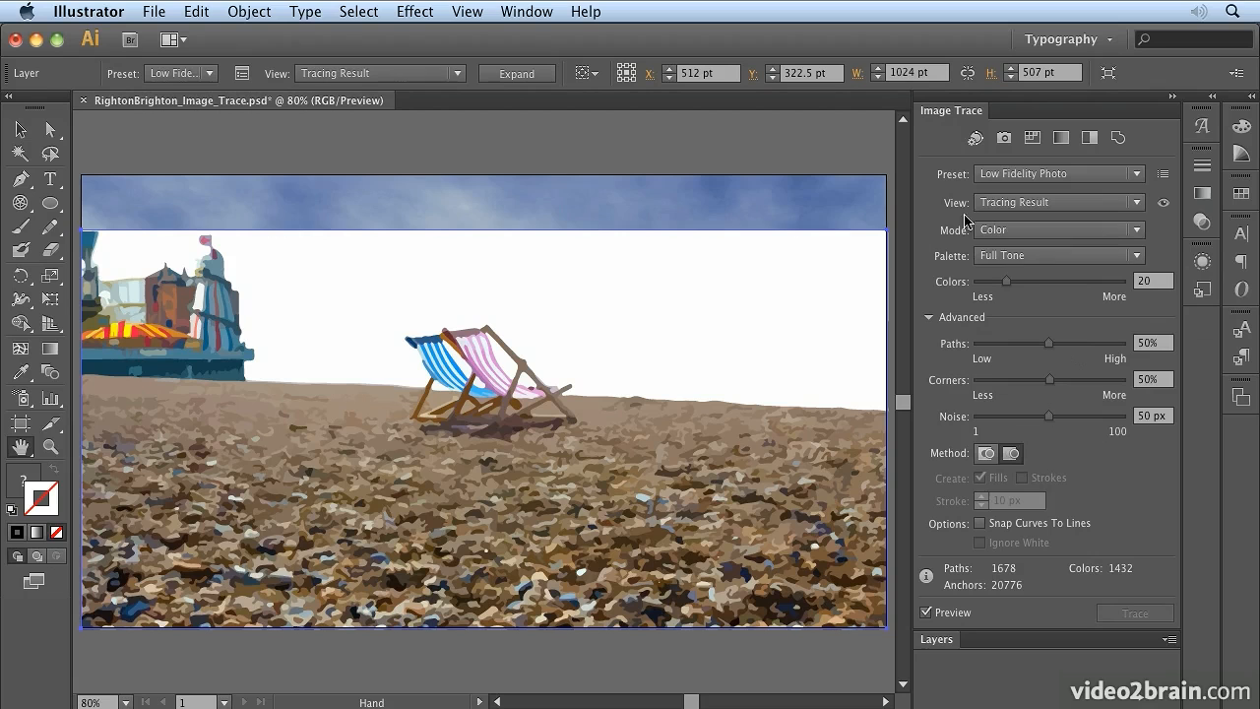
mouse_move(1137, 259)
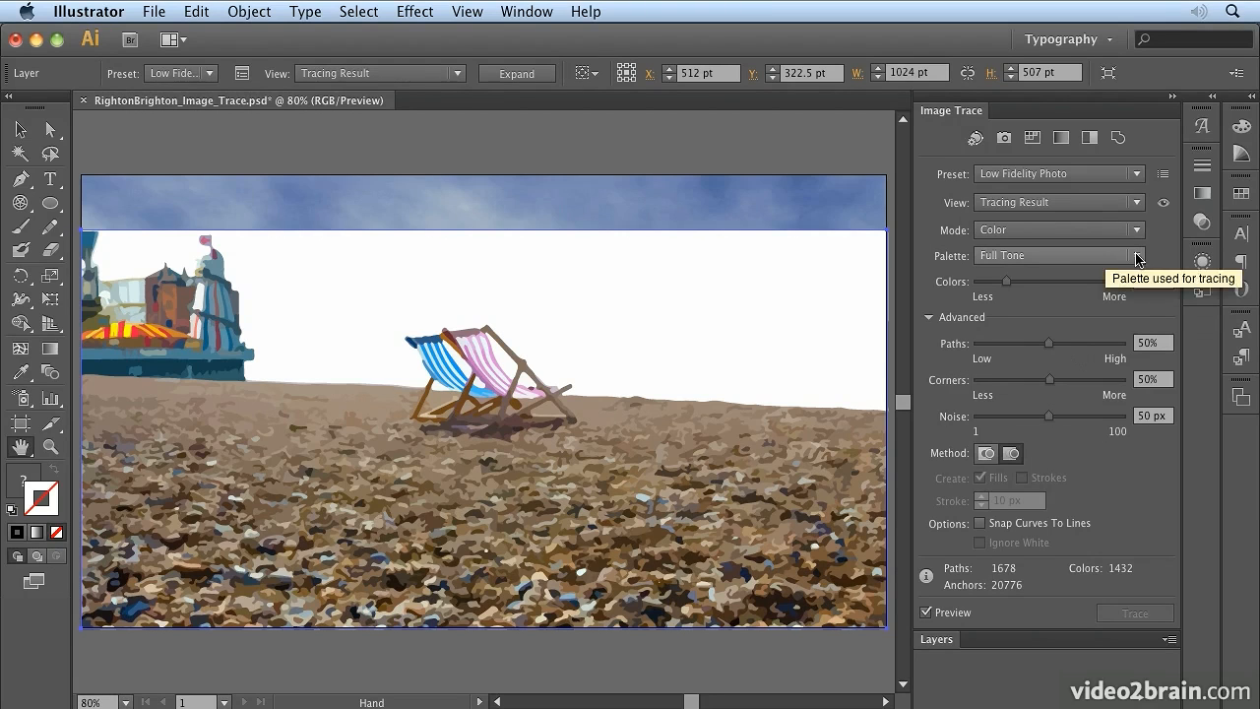
Set the trace palette to Limited, dropping Colors to 16 and then up to 24.
click(1137, 256)
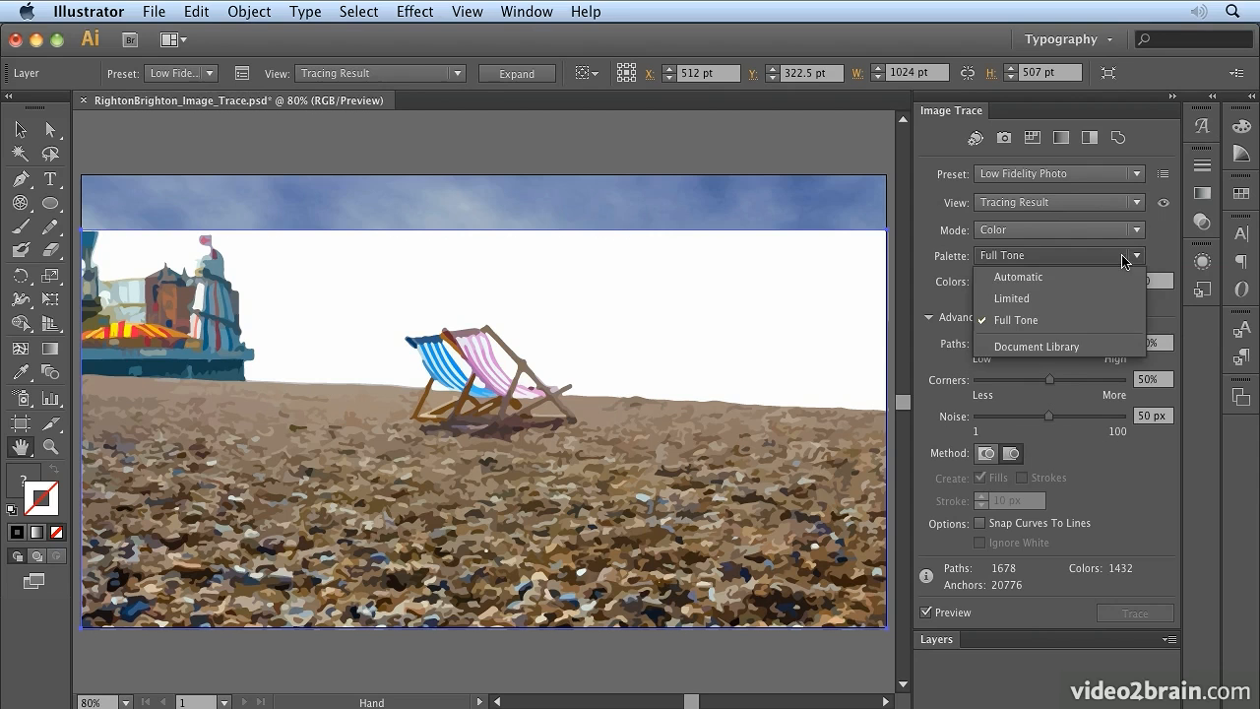
mouse_move(1048, 320)
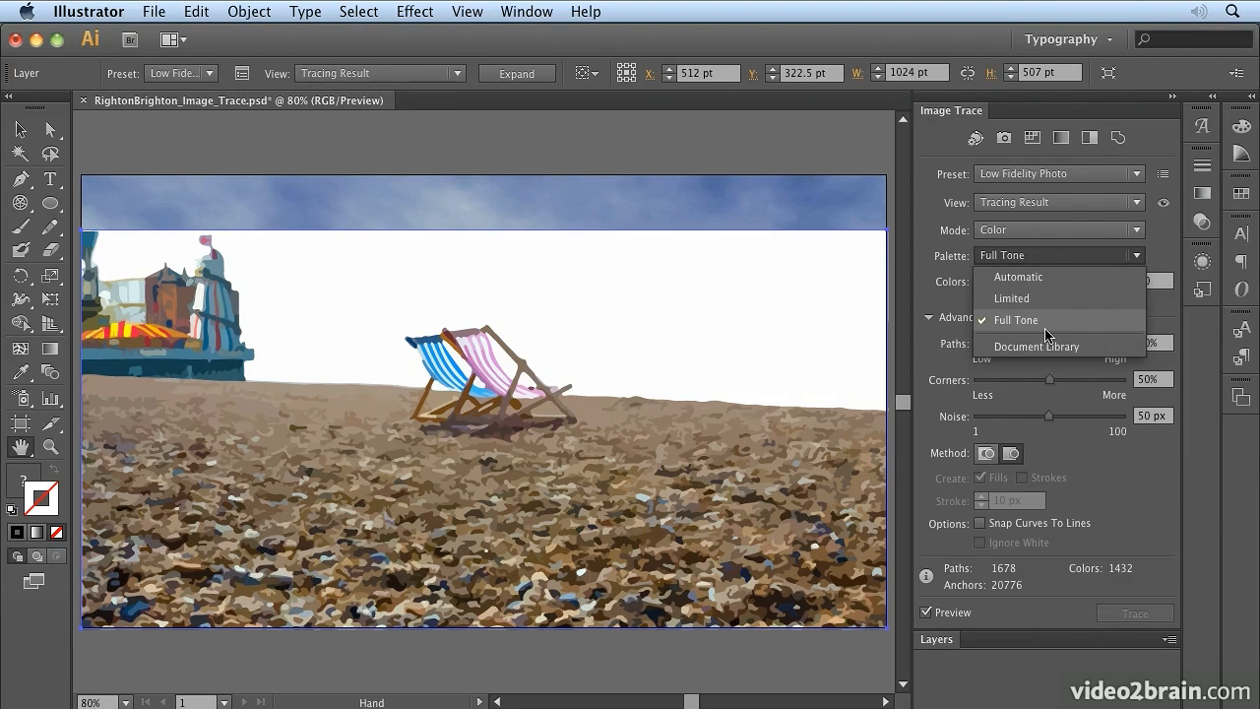
mouse_move(1215, 515)
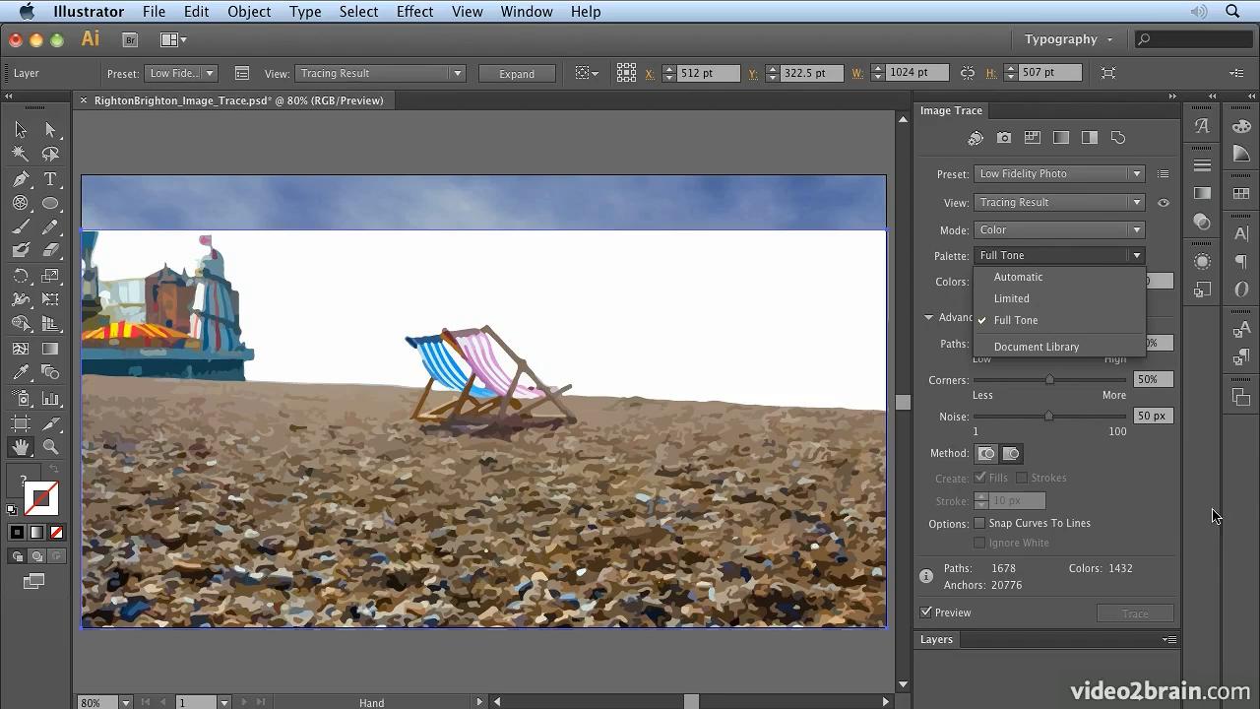
mouse_move(1113, 581)
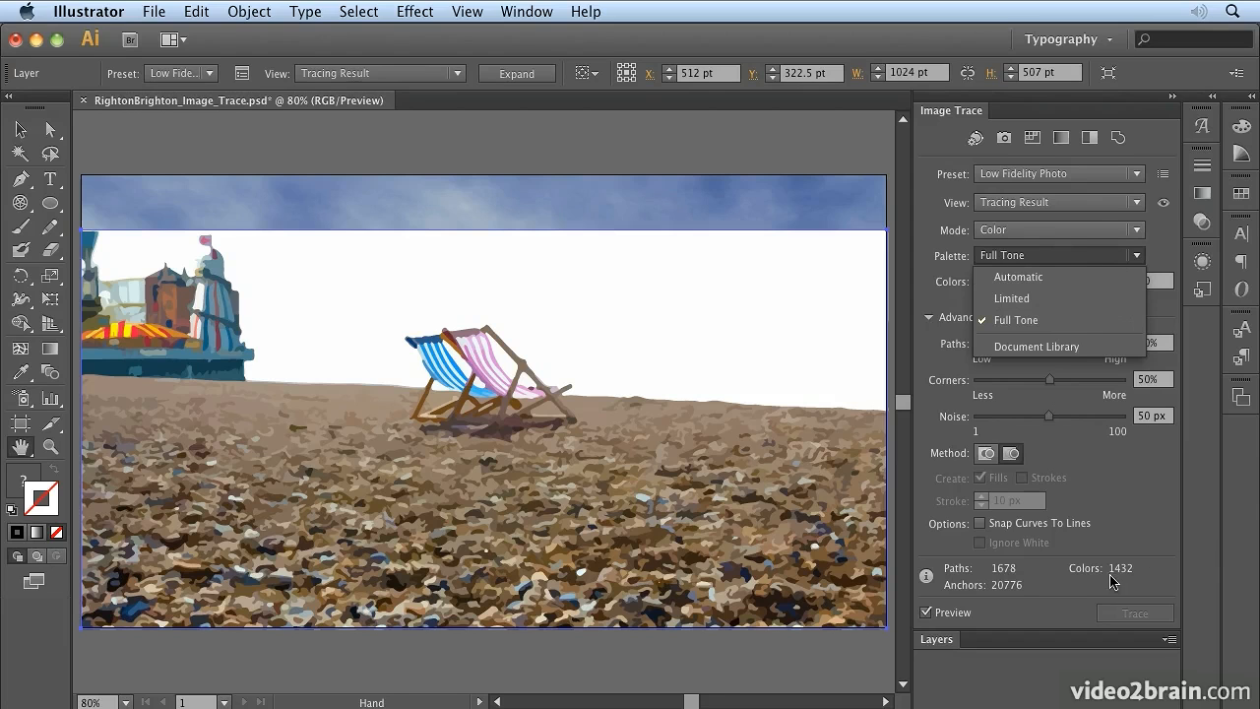
mouse_move(1031, 298)
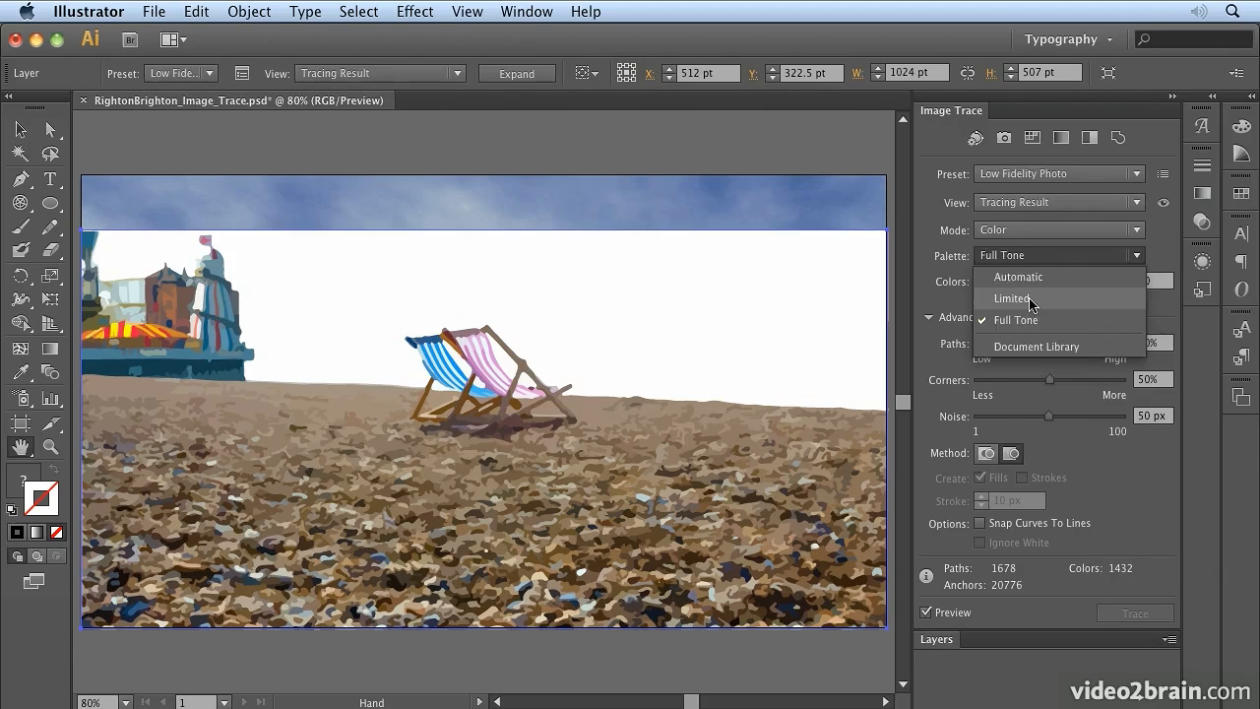
click(1014, 298)
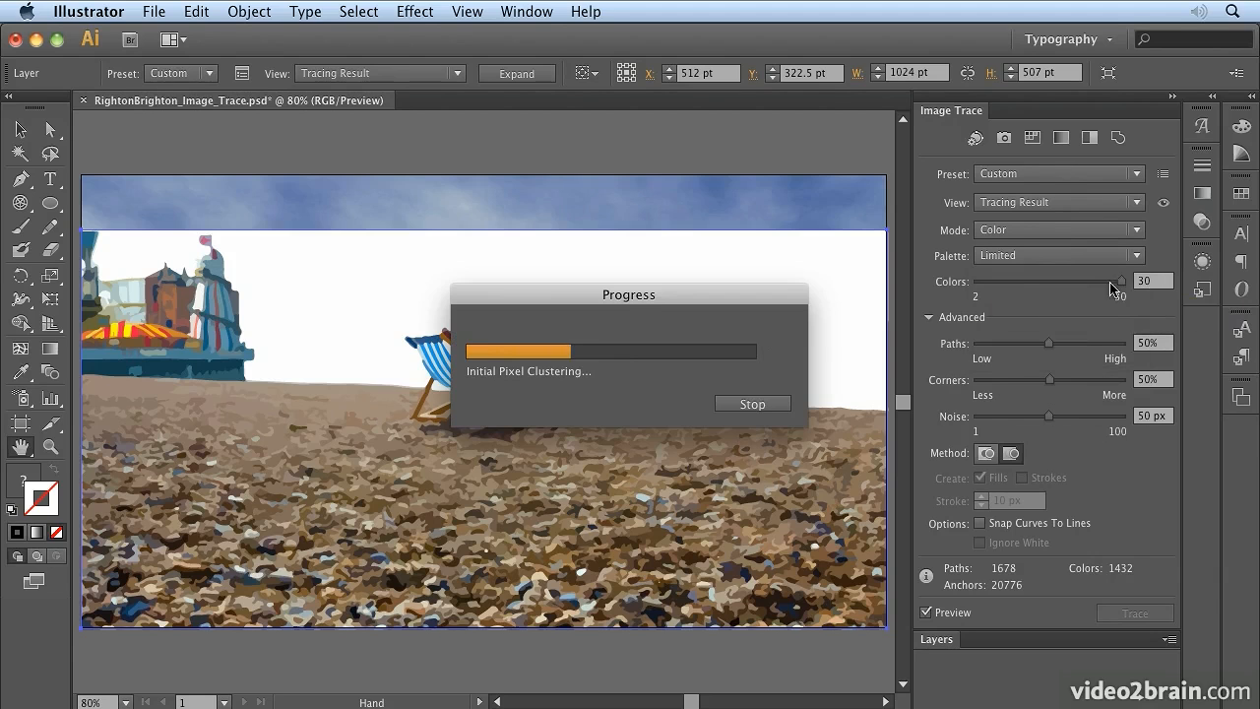
mouse_move(1117, 285)
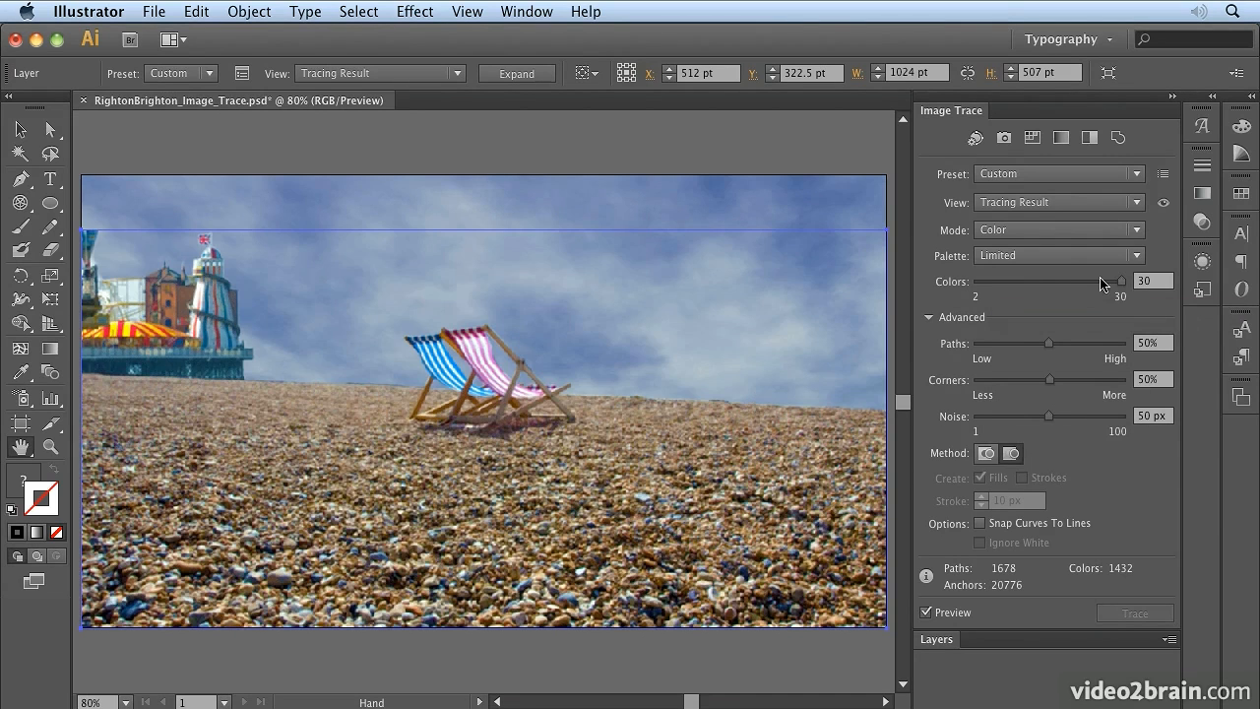
drag(1120, 282, 1051, 281)
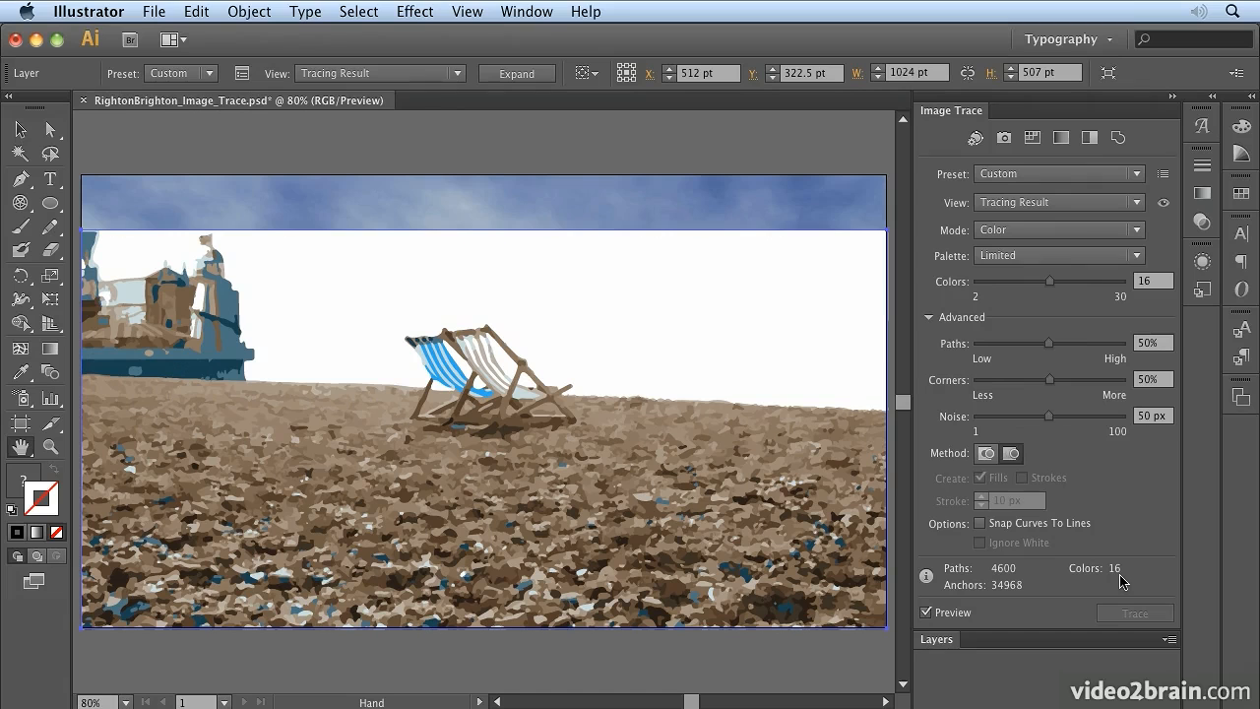
mouse_move(1050, 289)
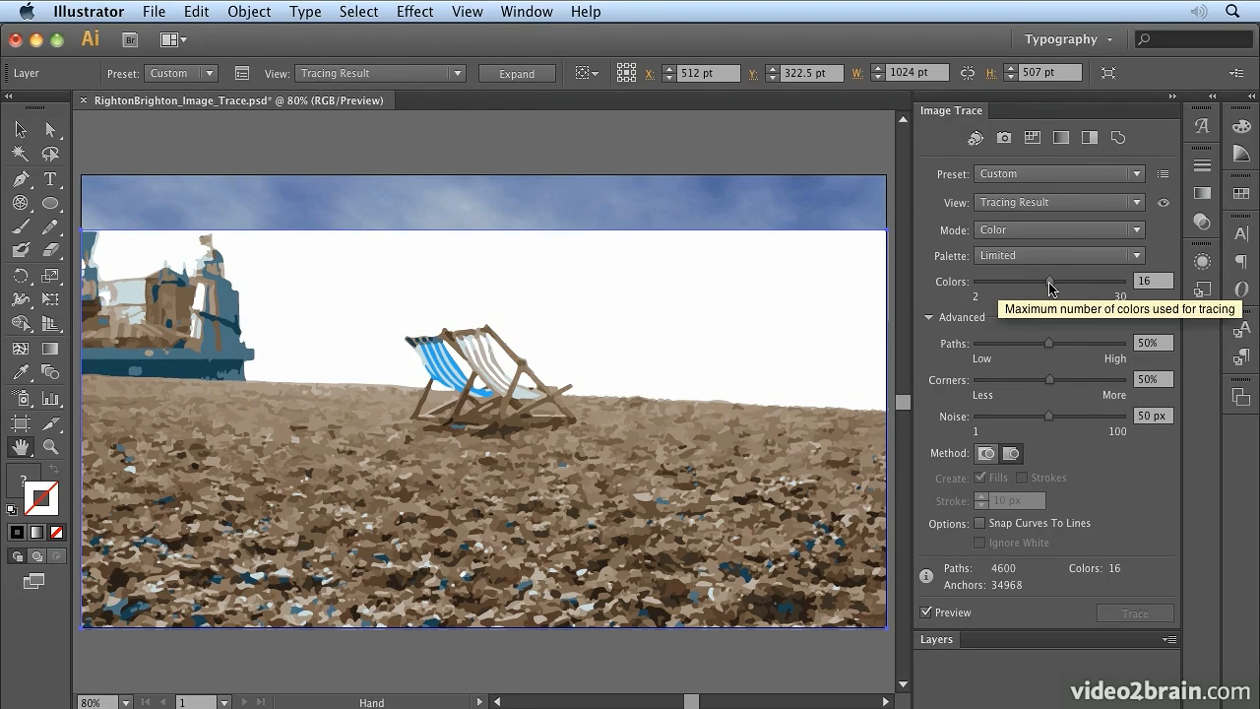
drag(1049, 281, 1086, 281)
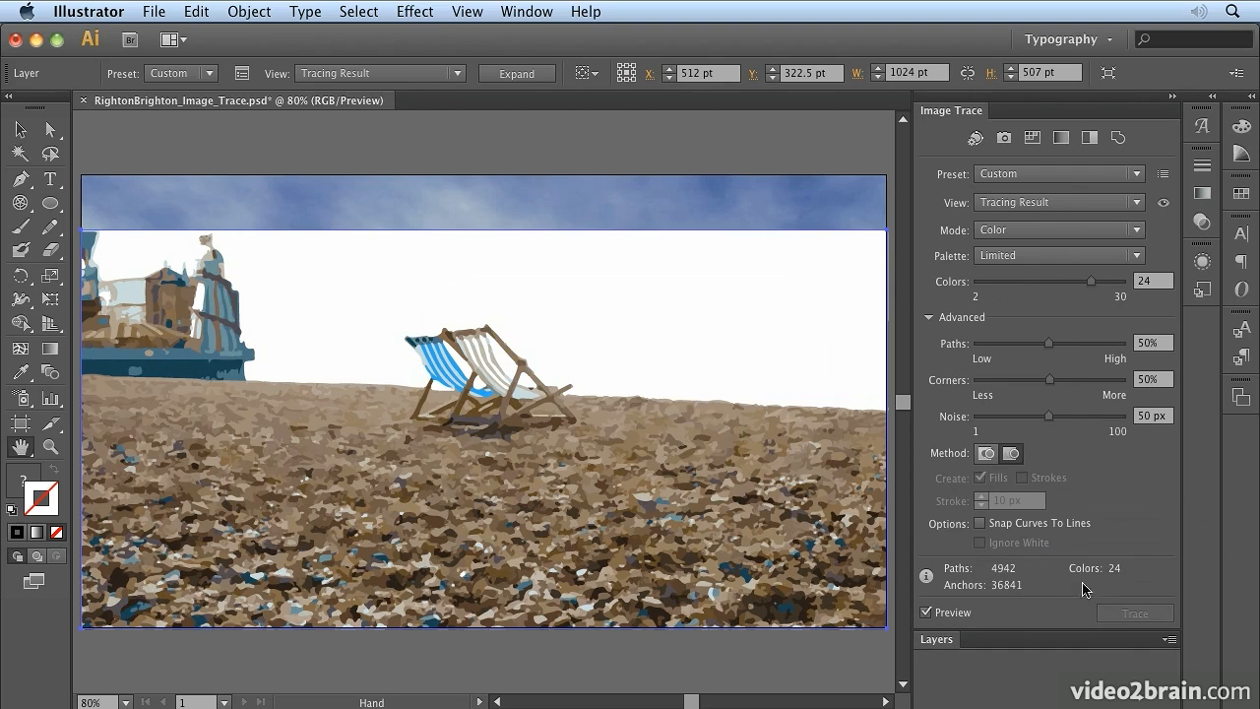
mouse_move(333, 315)
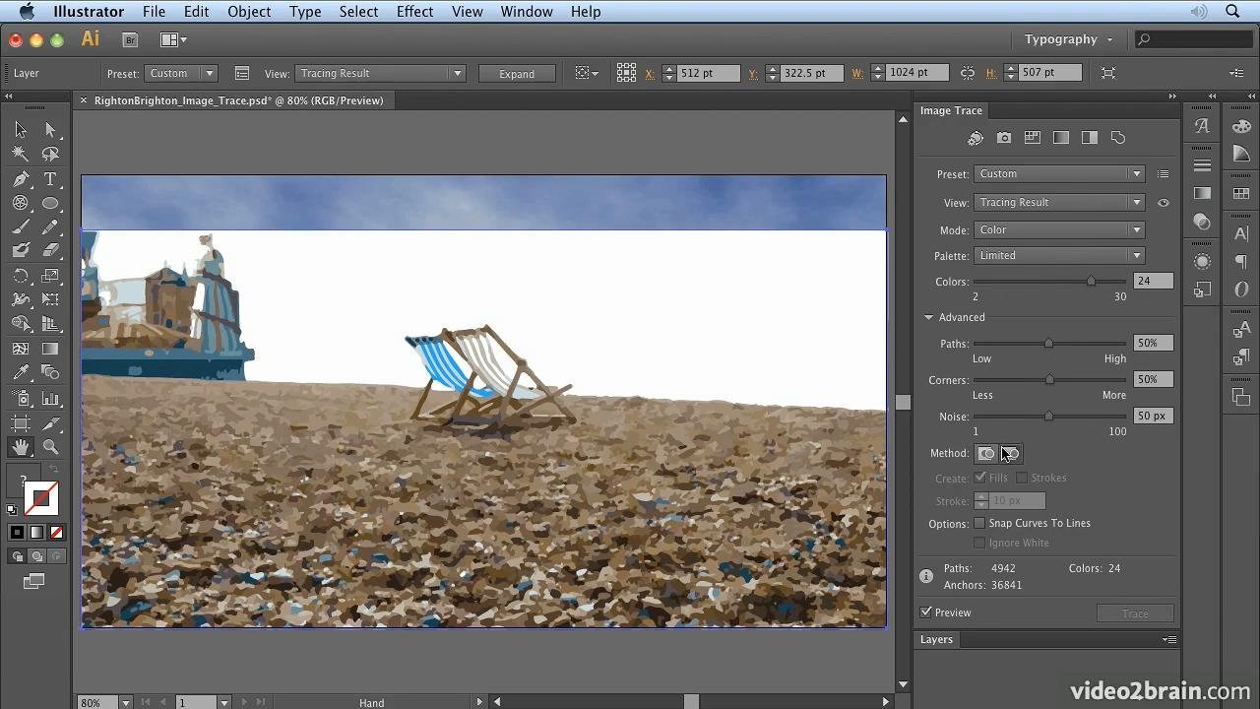
mouse_move(1059, 354)
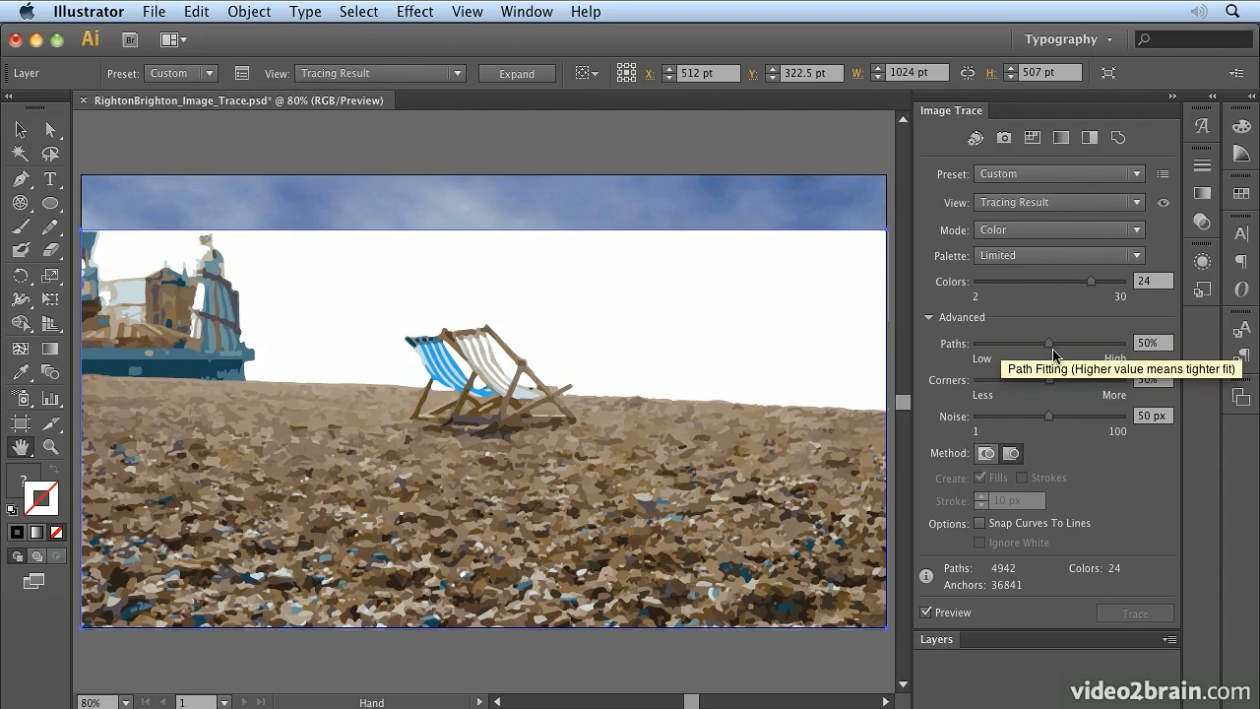
mouse_move(1127, 352)
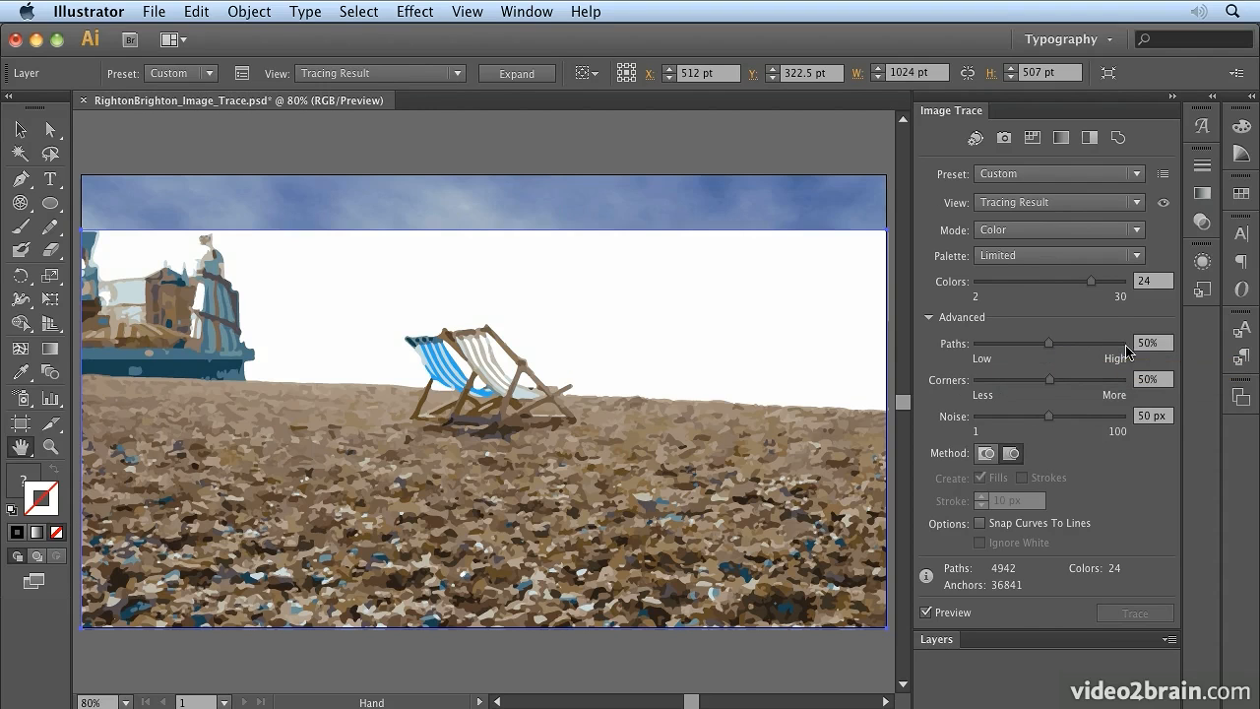
mouse_move(1122, 350)
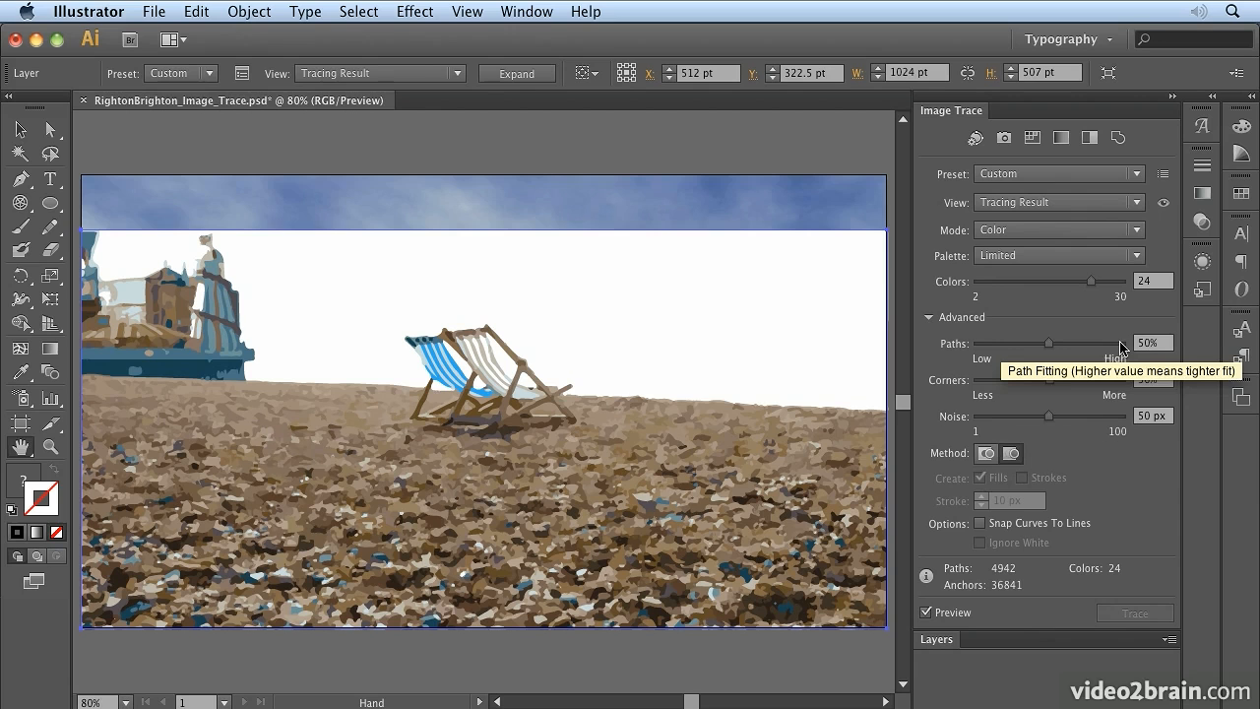
mouse_move(1014, 384)
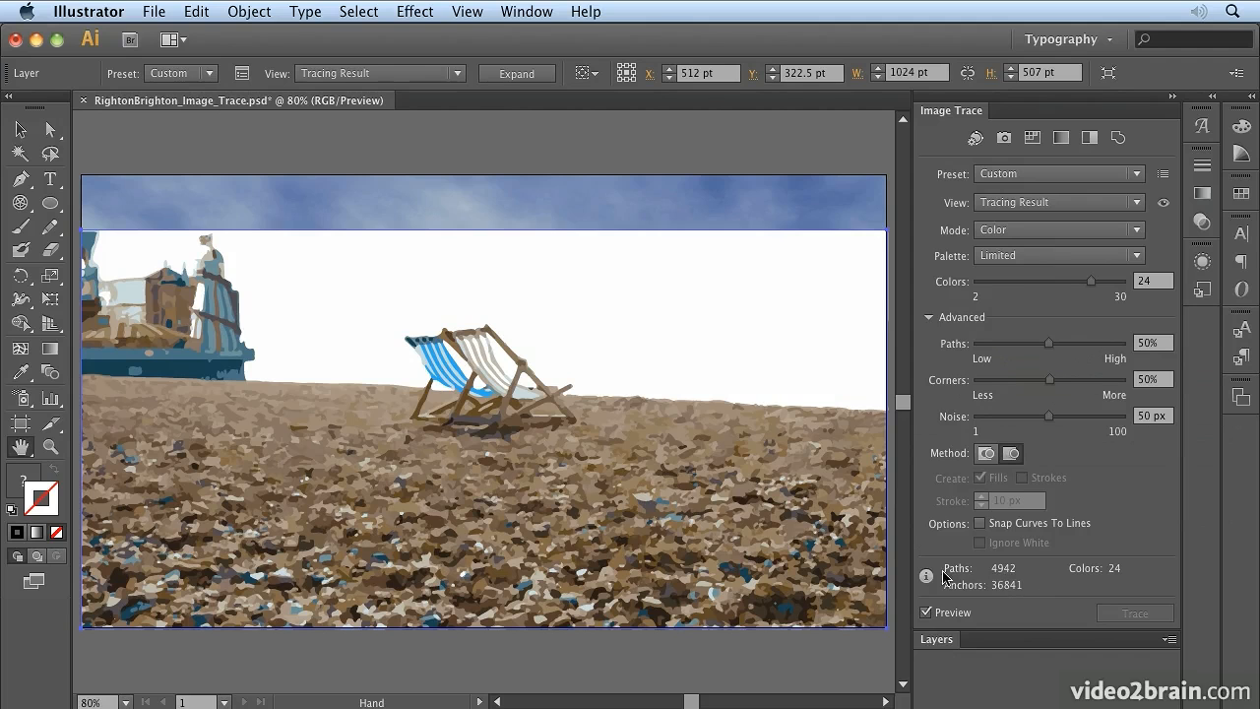
mouse_move(1138, 251)
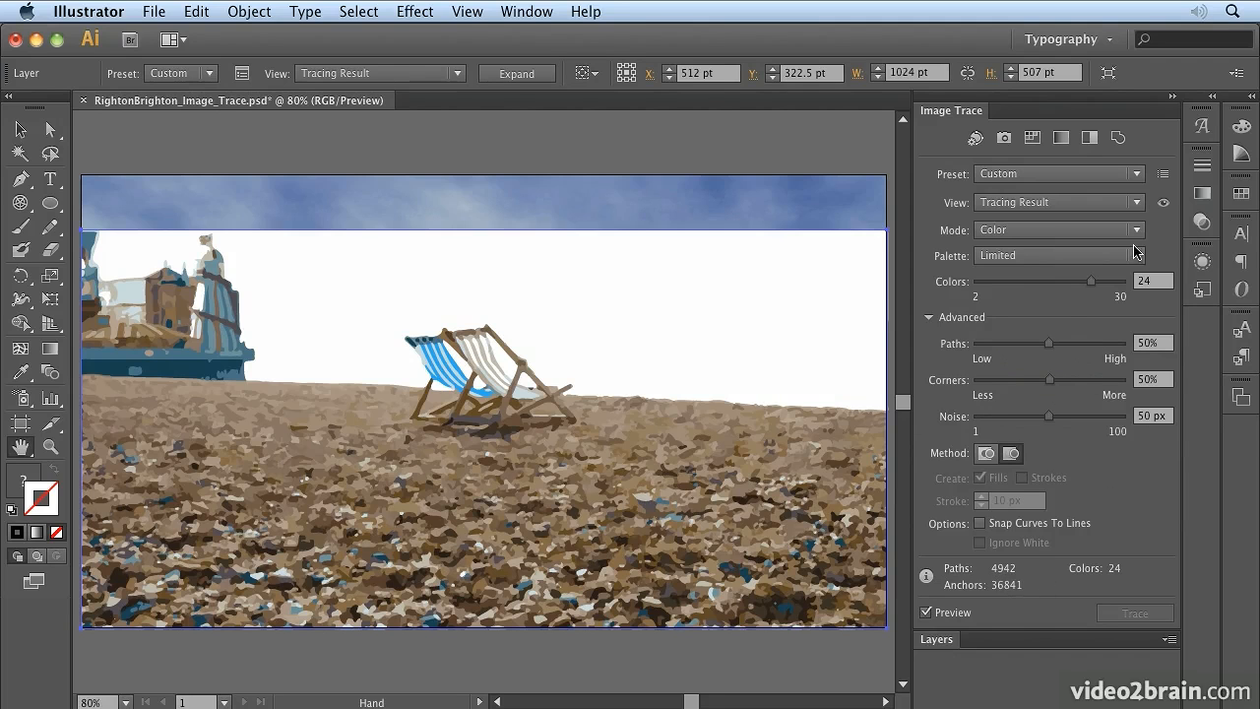
mouse_move(1103, 355)
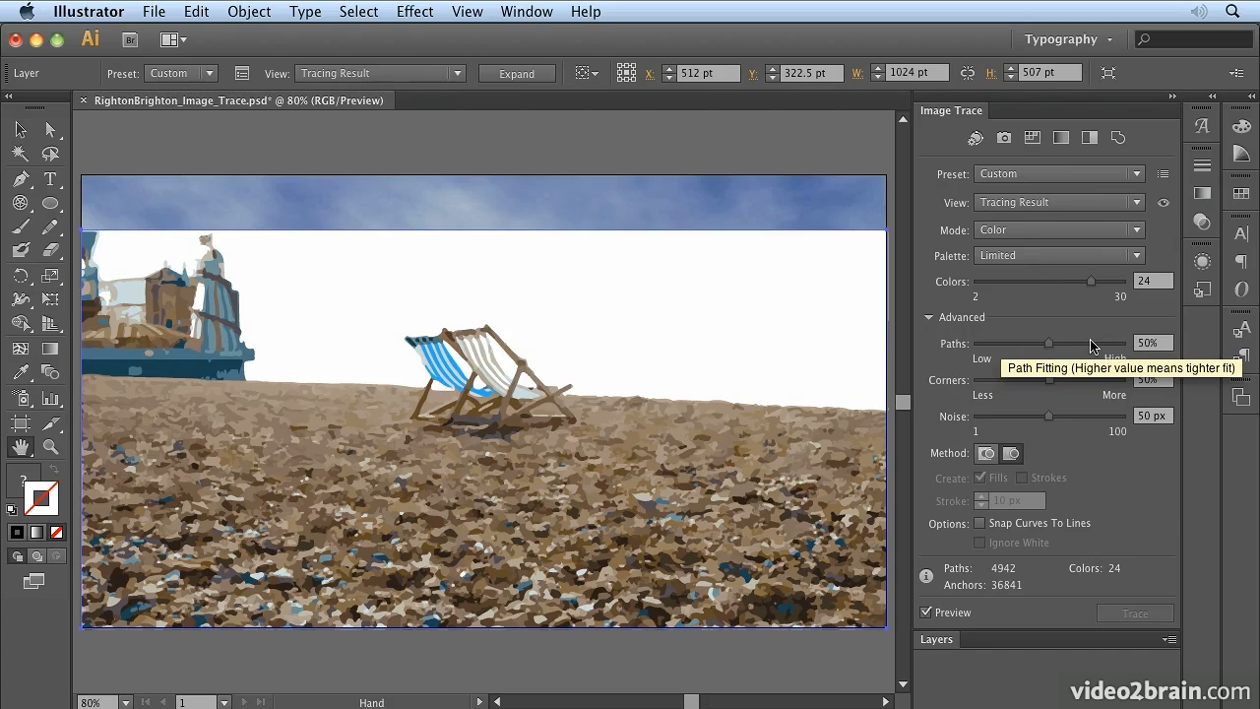
Raise the Paths fitting slider in Advanced trace settings to 79%.
drag(1052, 342, 1081, 343)
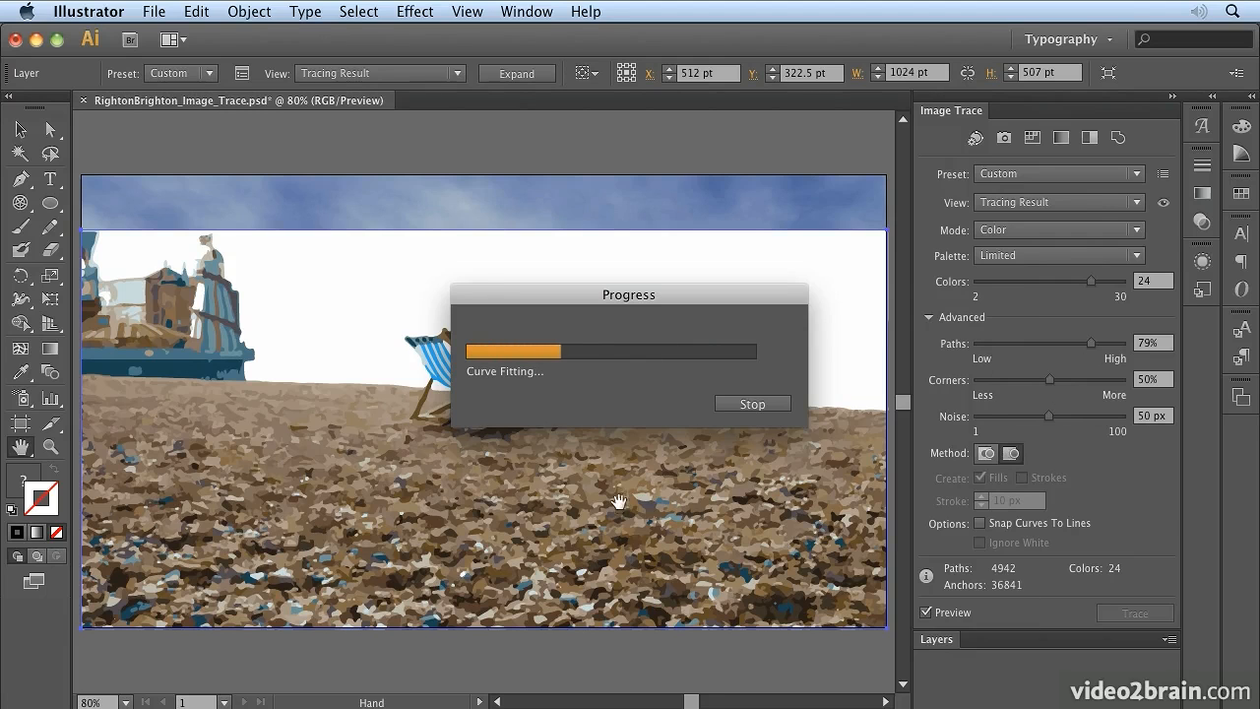
mouse_move(416, 484)
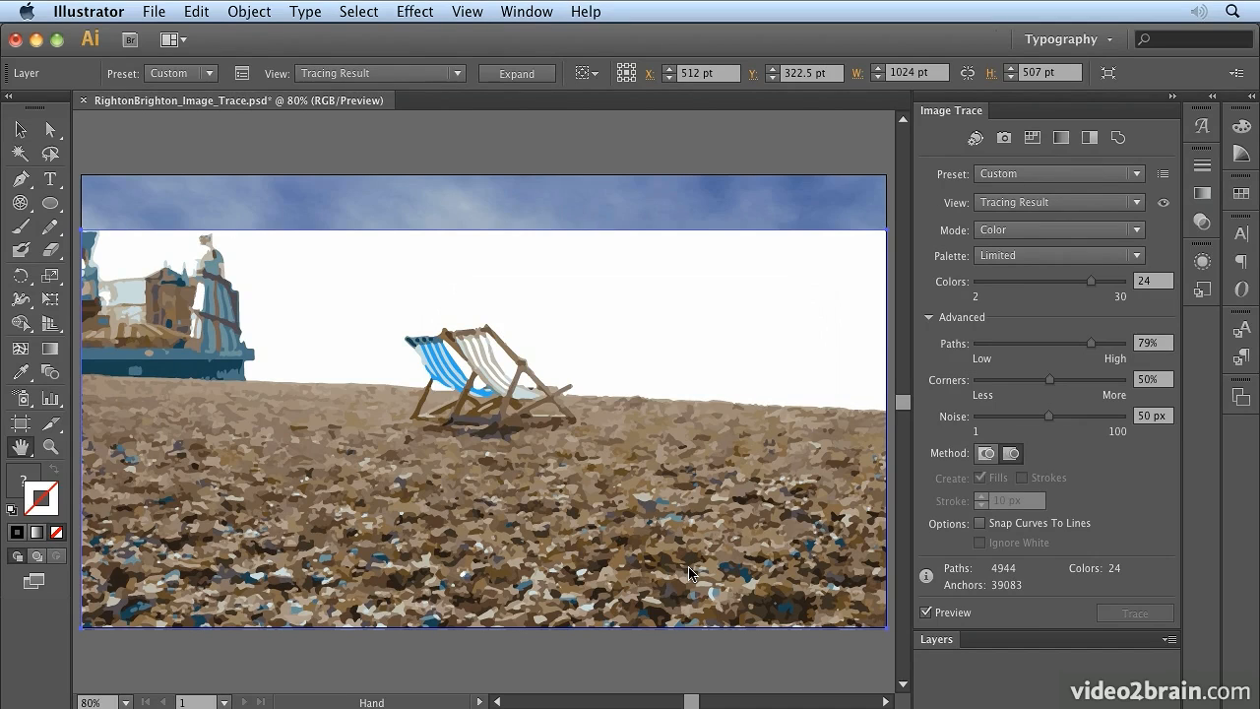
mouse_move(1137, 354)
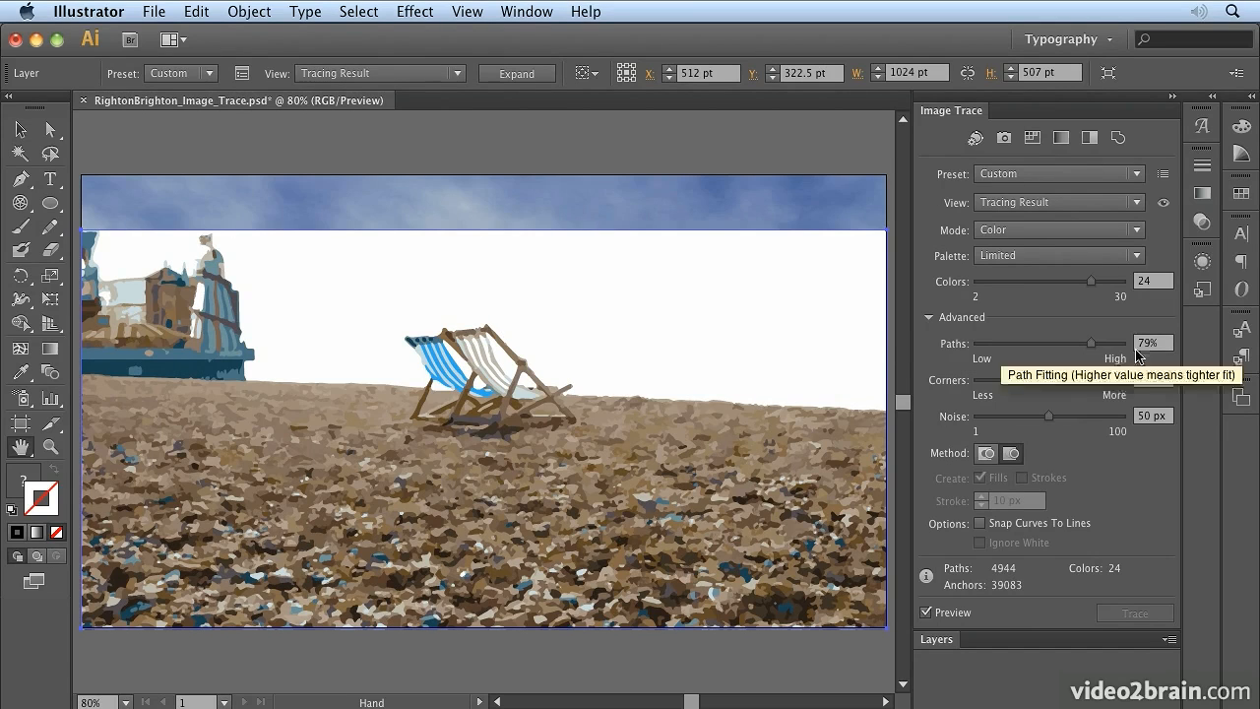
mouse_move(926, 591)
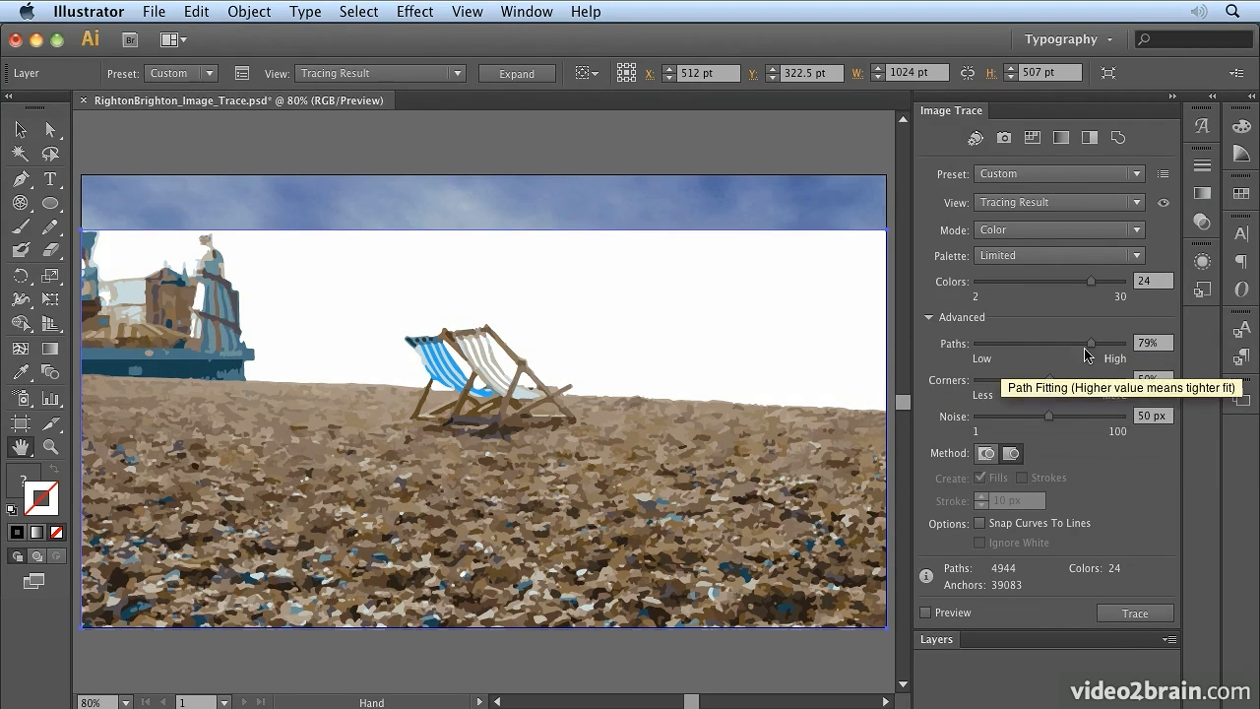
Set trace Paths to 34%, Corners to 15% and Noise to 15 px.
drag(1090, 343, 1027, 343)
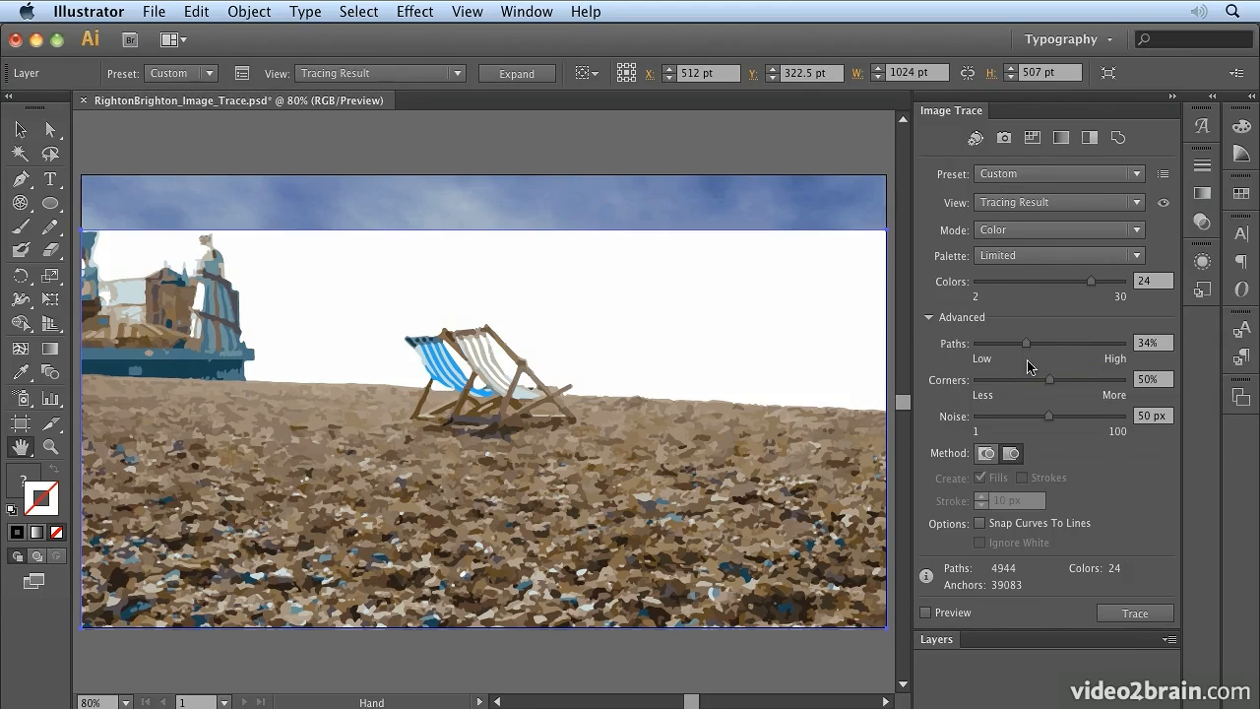
mouse_move(1045, 380)
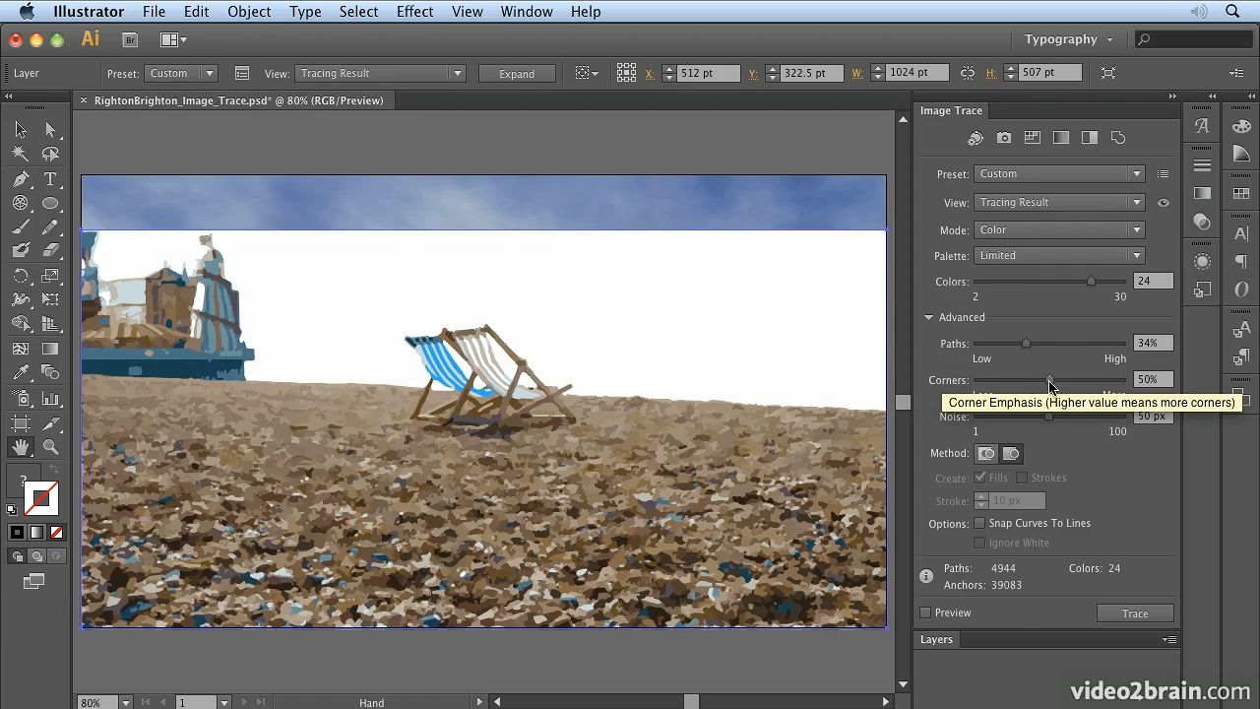
drag(1052, 379, 998, 379)
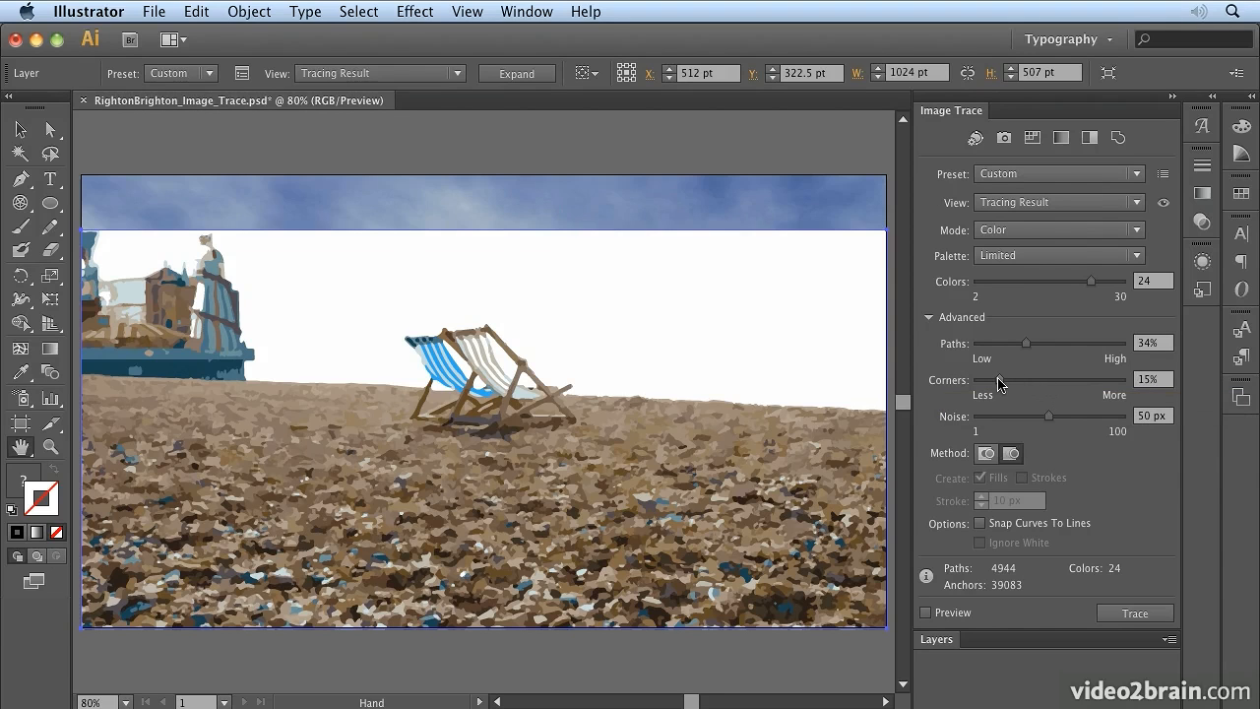
mouse_move(1048, 418)
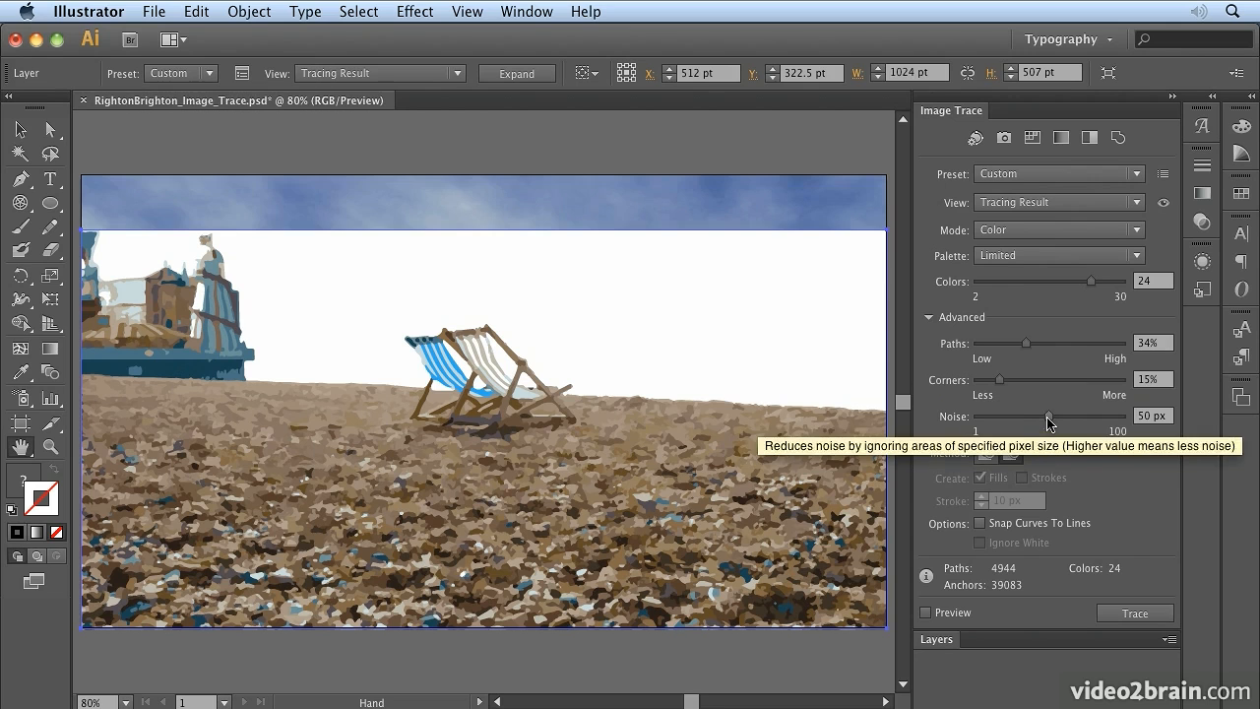
drag(1047, 416, 1003, 416)
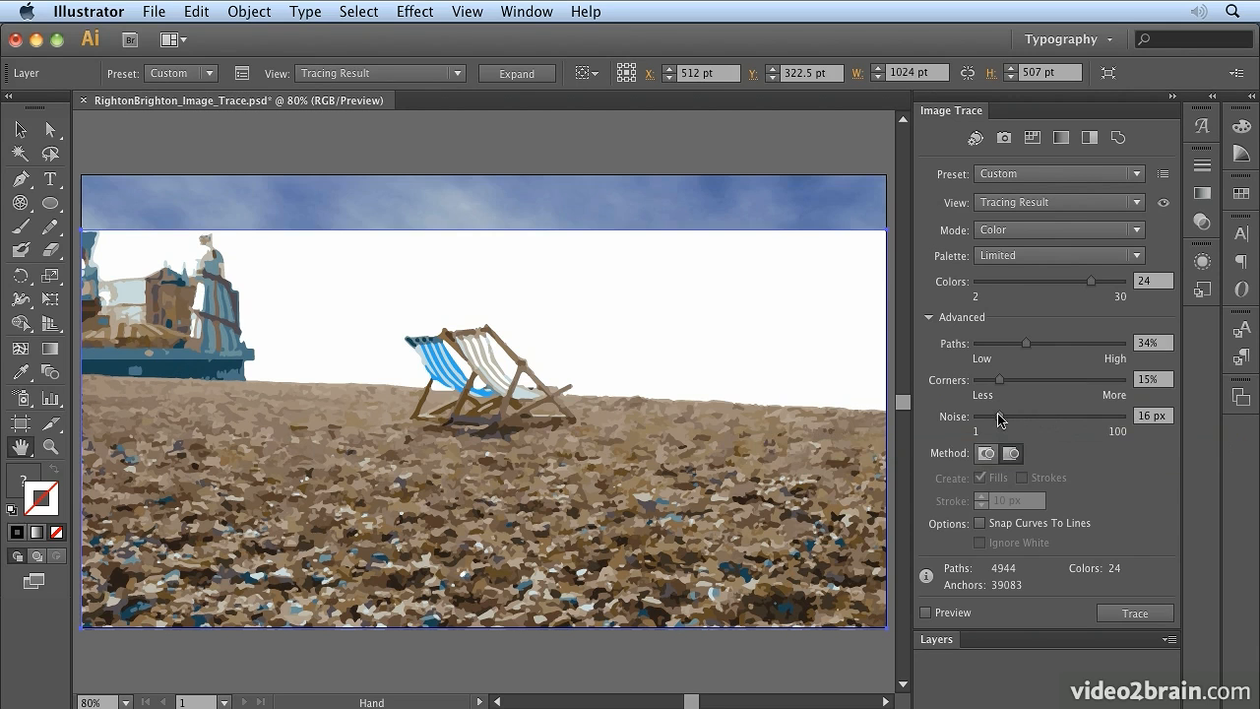
drag(1003, 417, 997, 416)
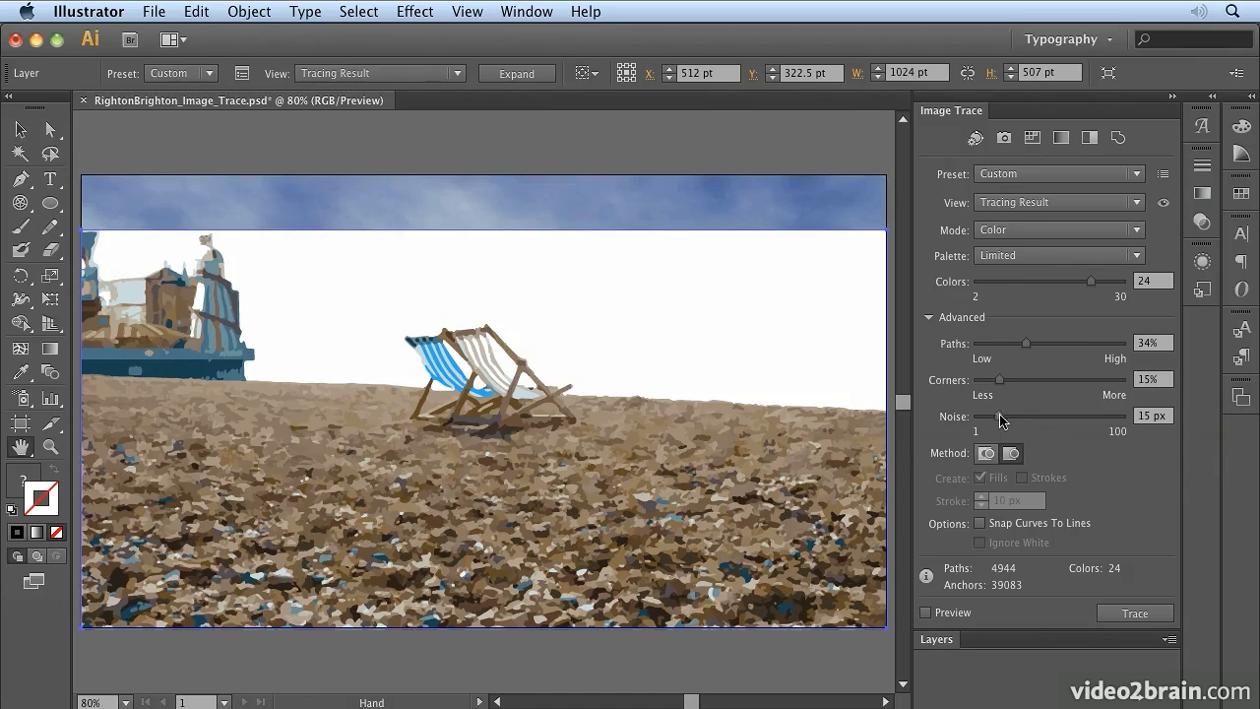
mouse_move(1009, 430)
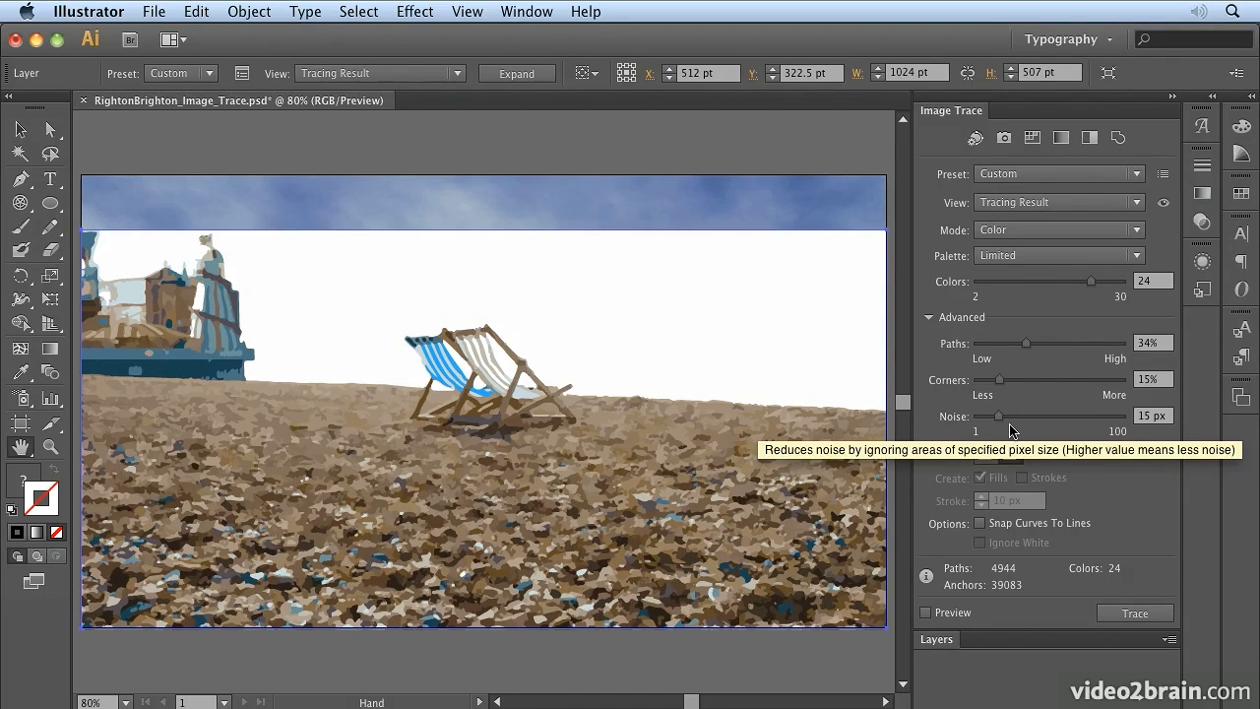
mouse_move(801, 309)
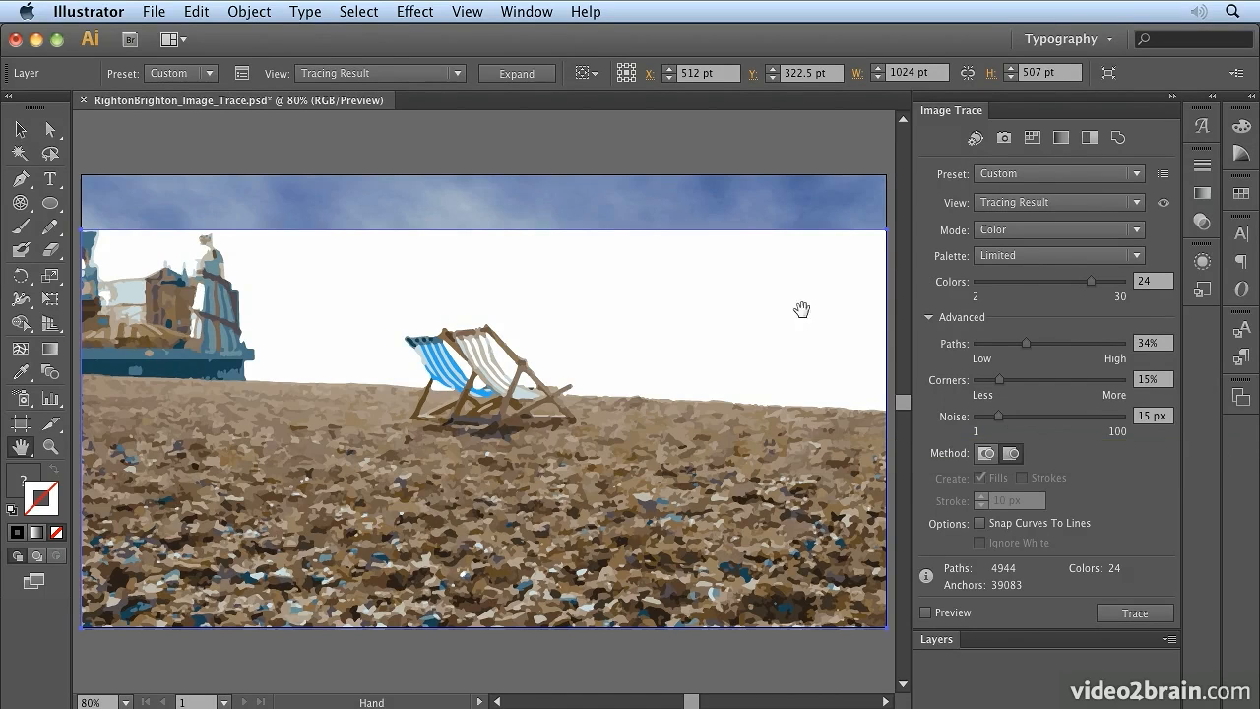
mouse_move(562, 266)
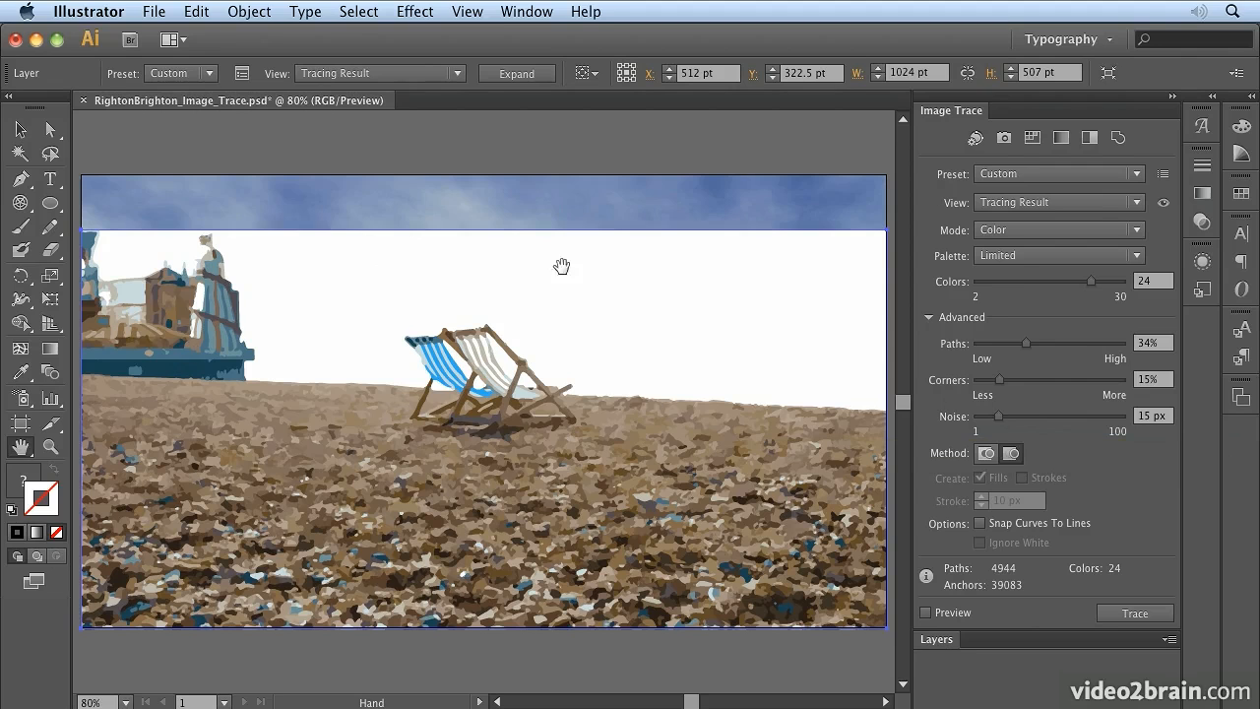
mouse_move(763, 283)
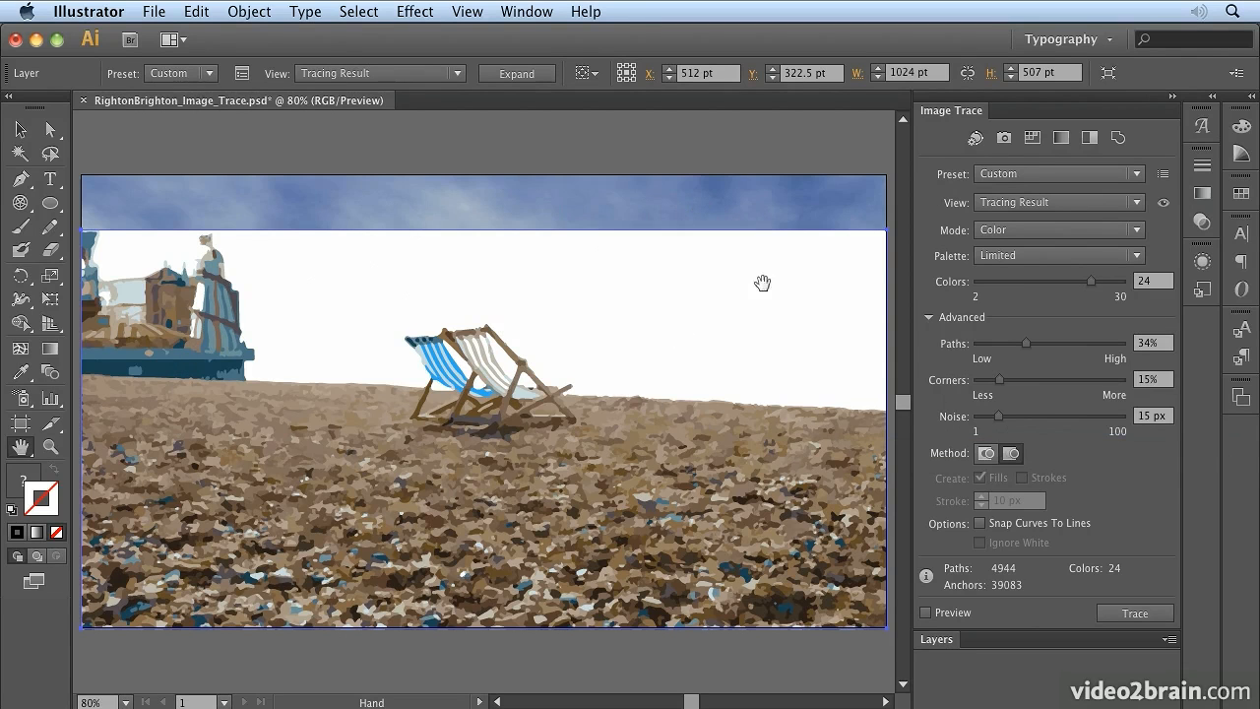
mouse_move(952, 416)
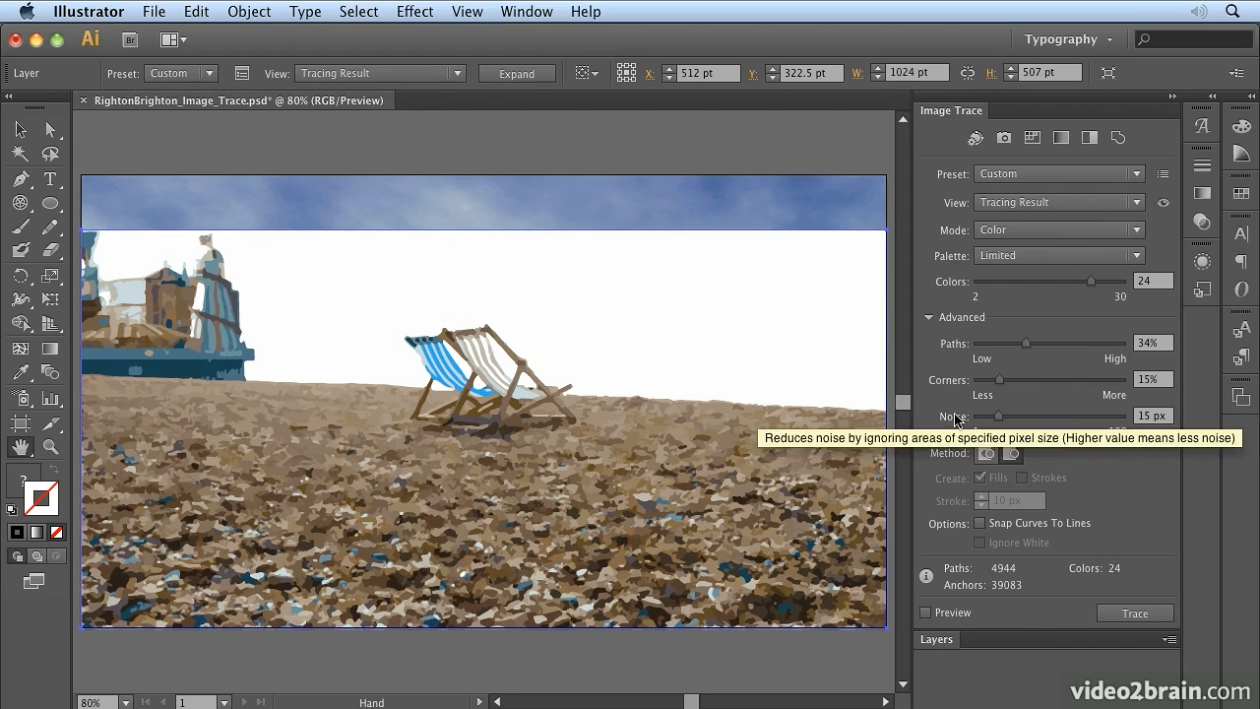
mouse_move(986, 453)
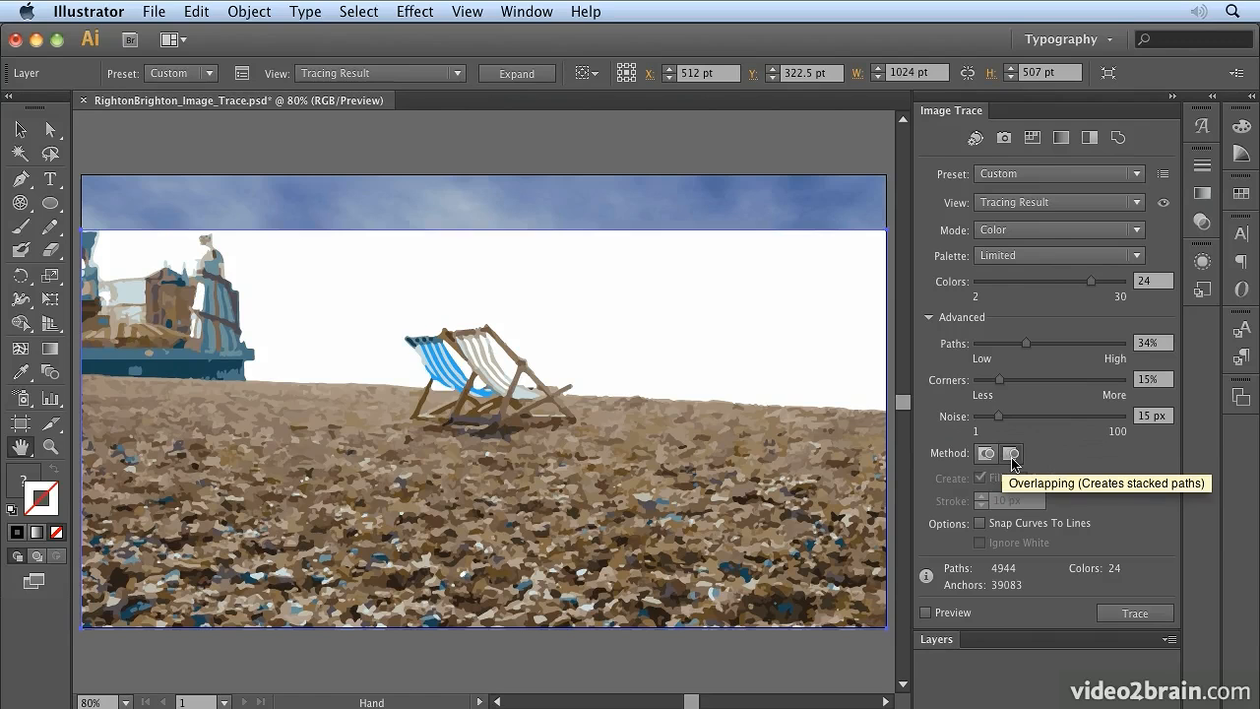
mouse_move(975, 457)
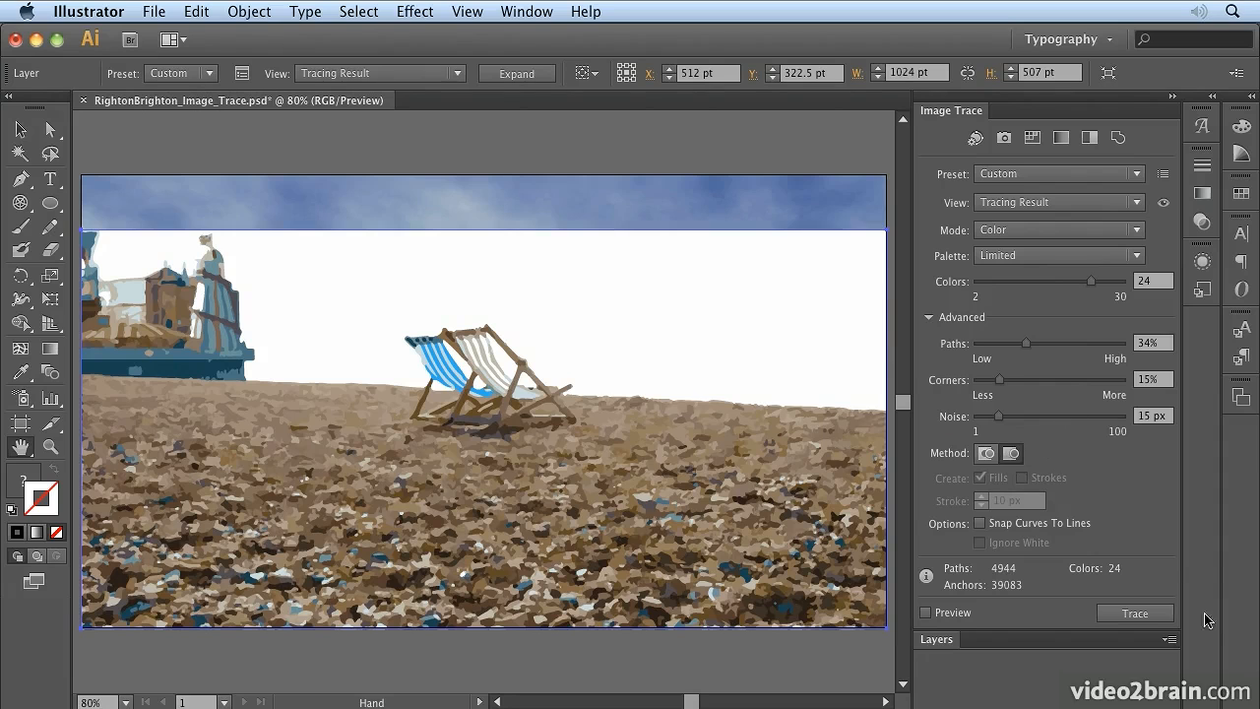
mouse_move(1051, 529)
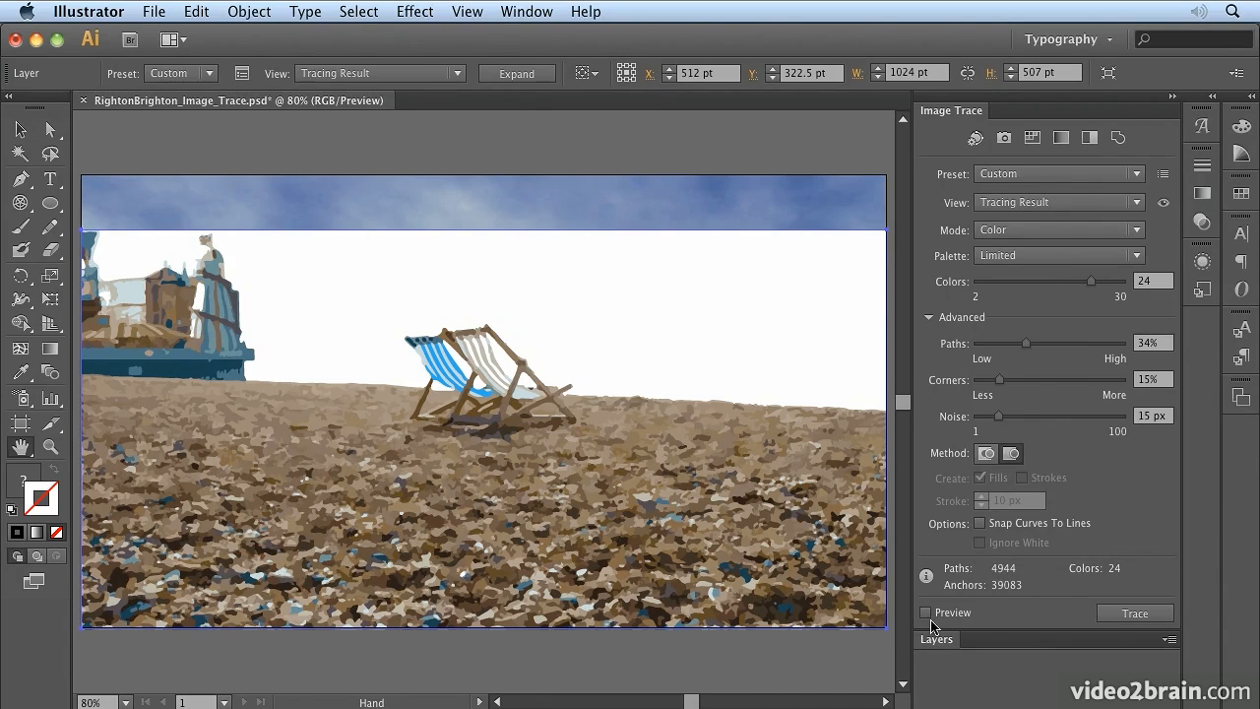
mouse_move(1091, 285)
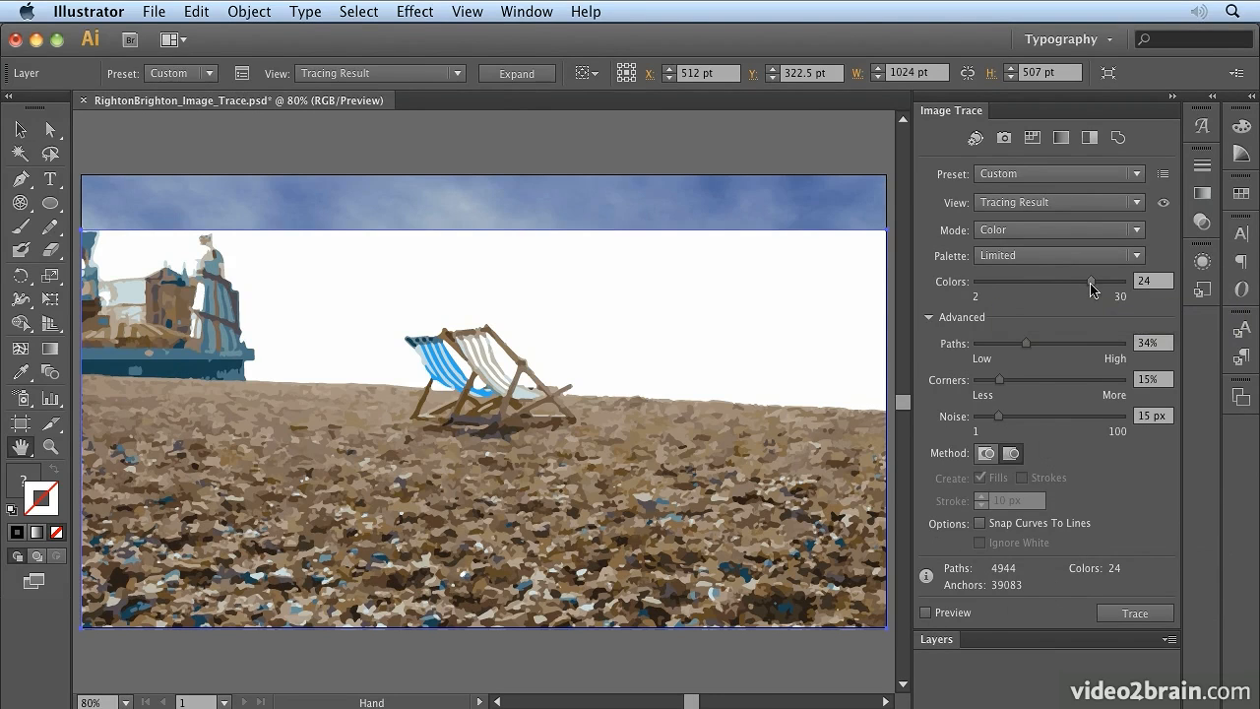
Raise the trace Colors to 30 and enable Preview.
drag(1090, 280, 1123, 280)
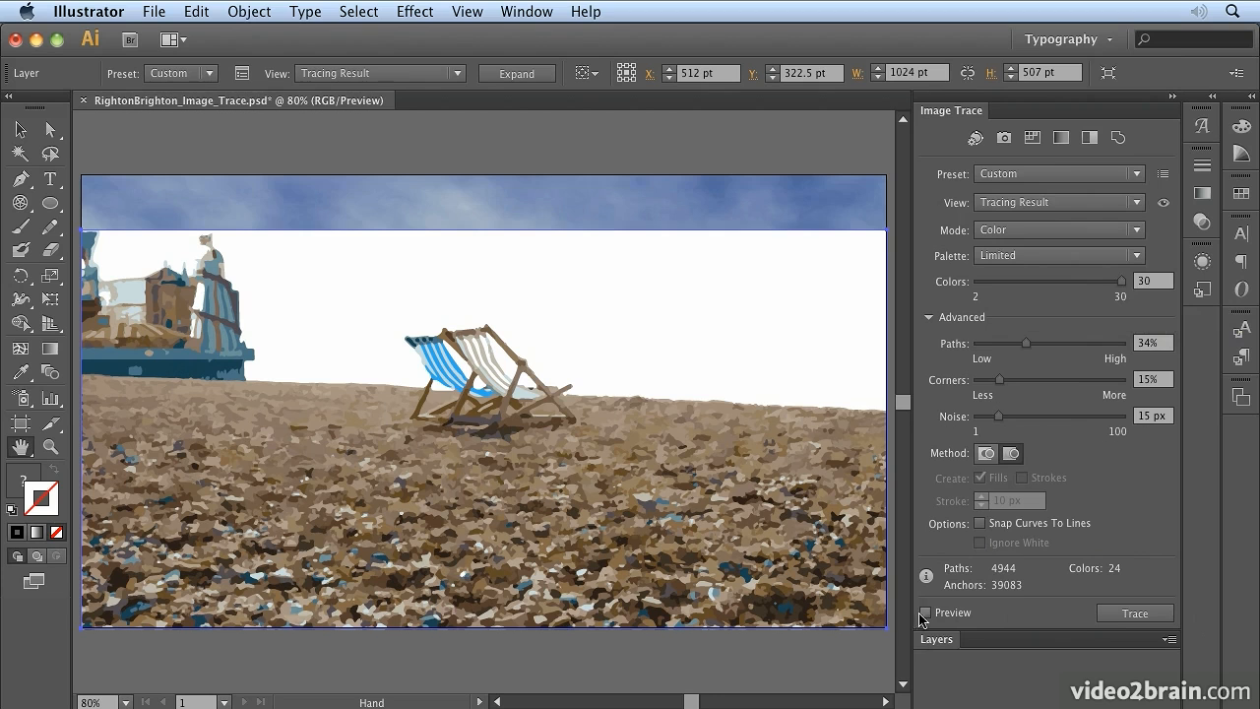
click(925, 612)
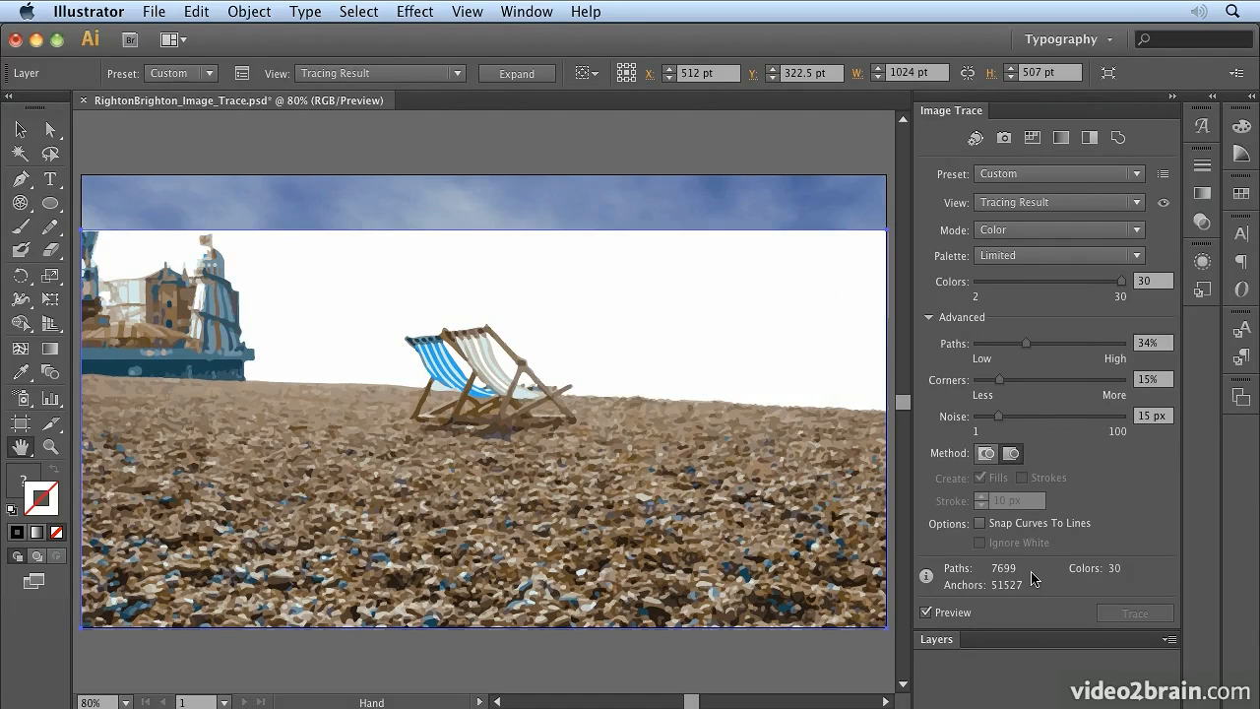
mouse_move(727, 467)
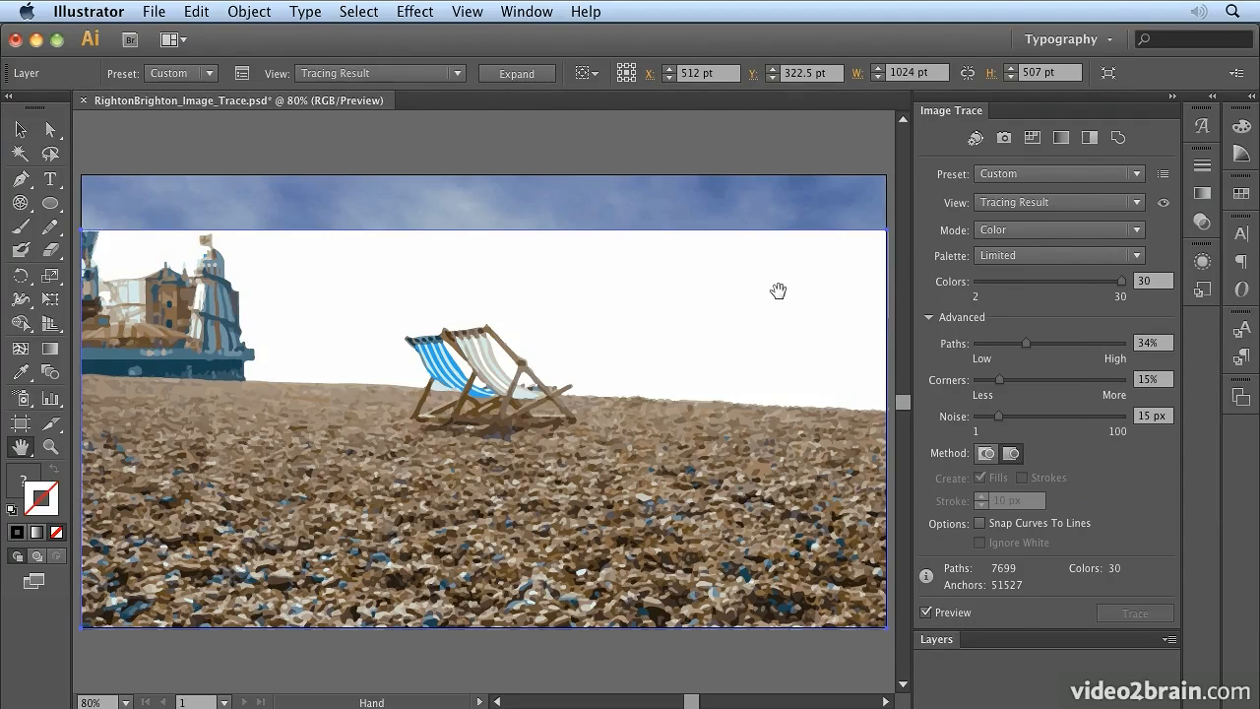
mouse_move(517, 73)
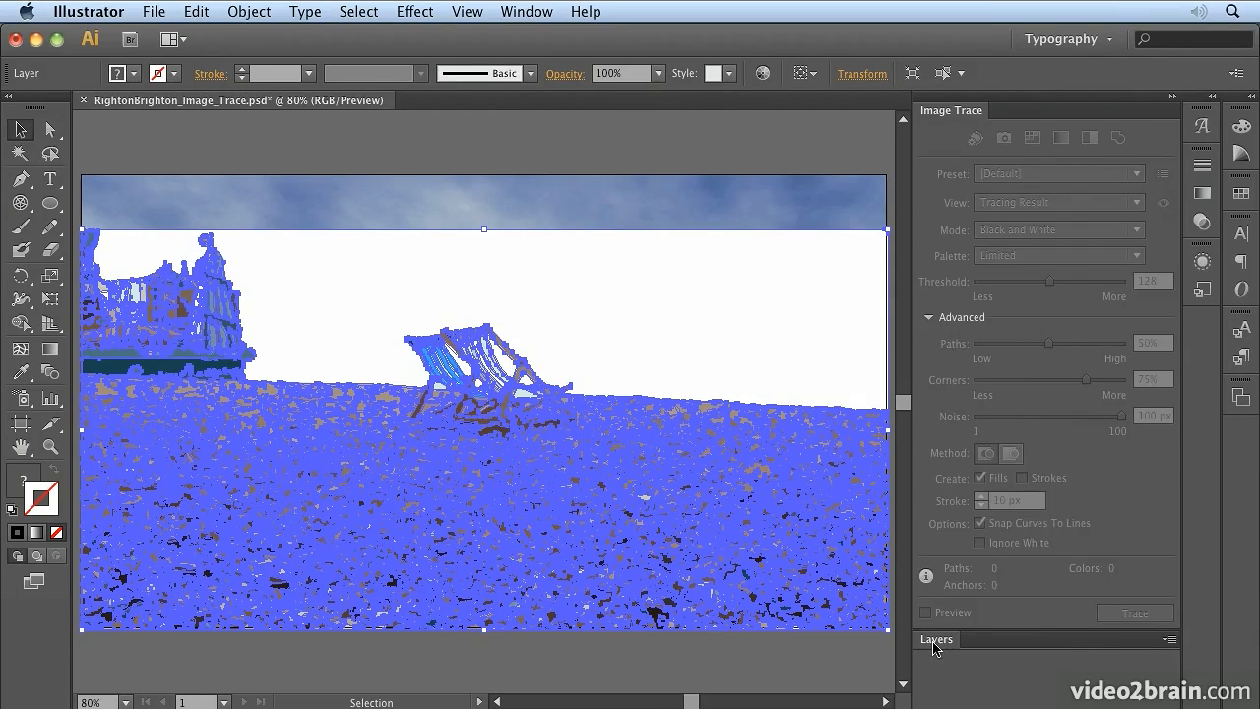
Lock the Vignette Image layer, clear the white sky in isolation, then exit isolation.
click(935, 639)
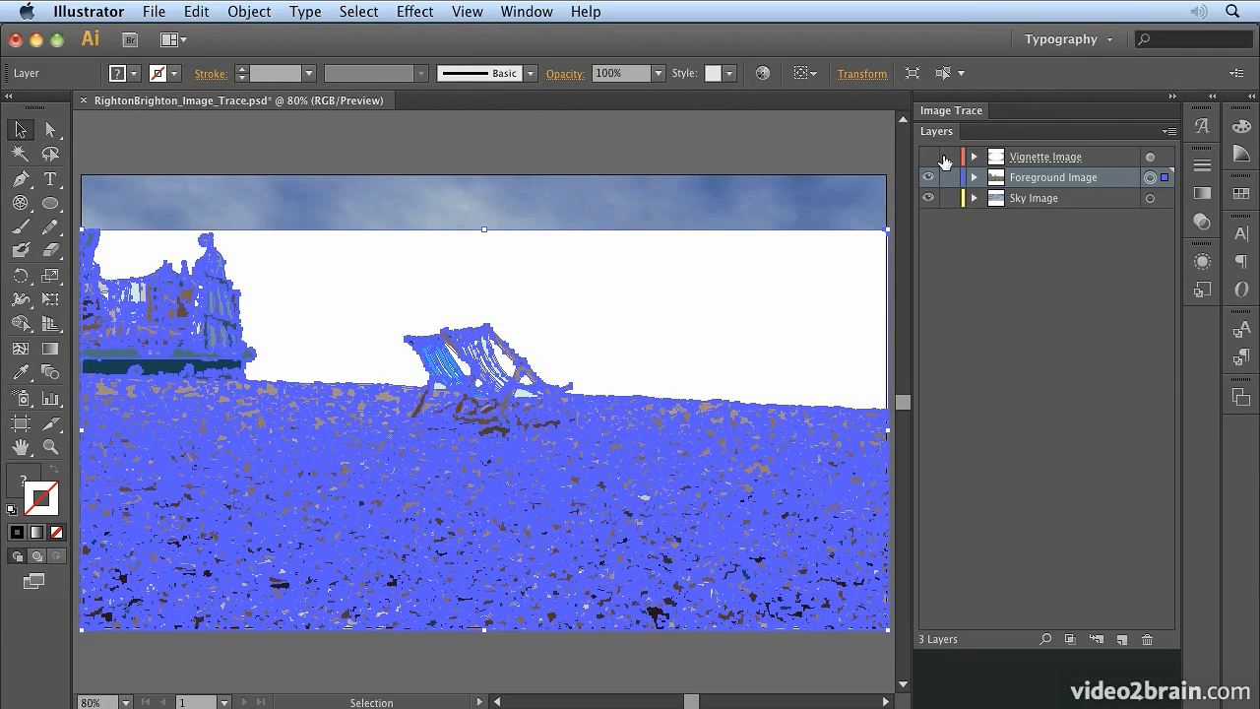
click(948, 155)
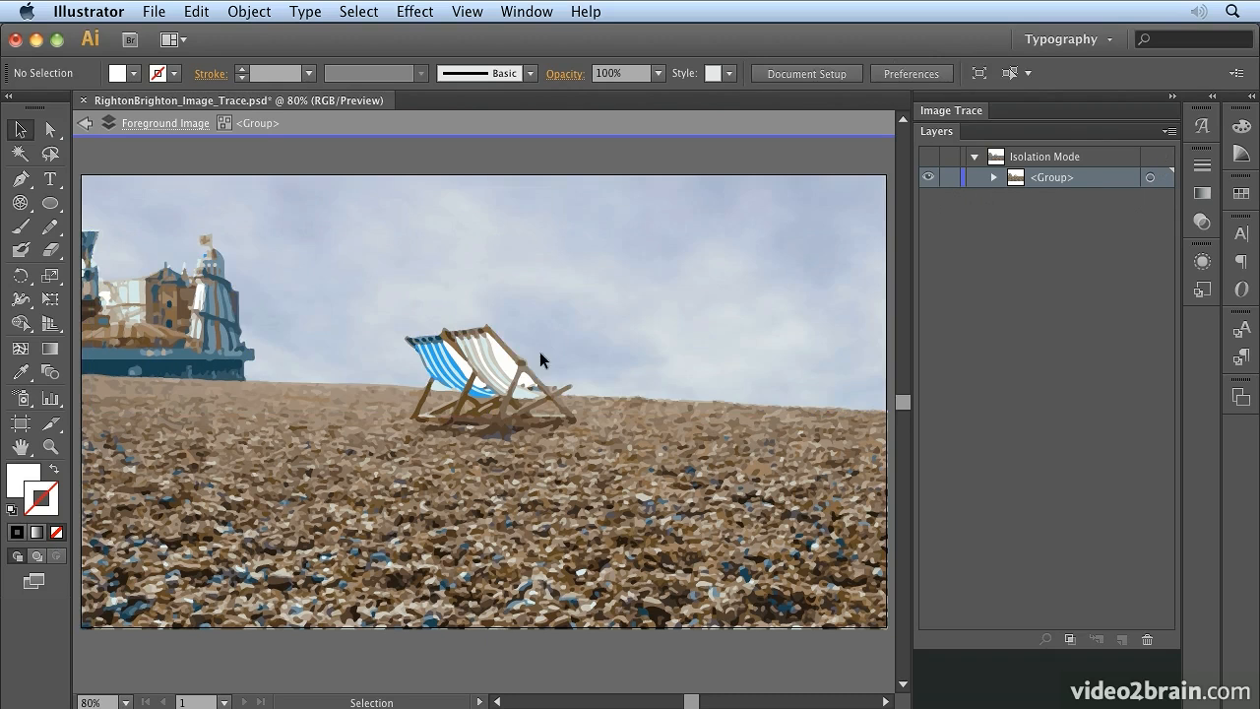
mouse_move(527, 384)
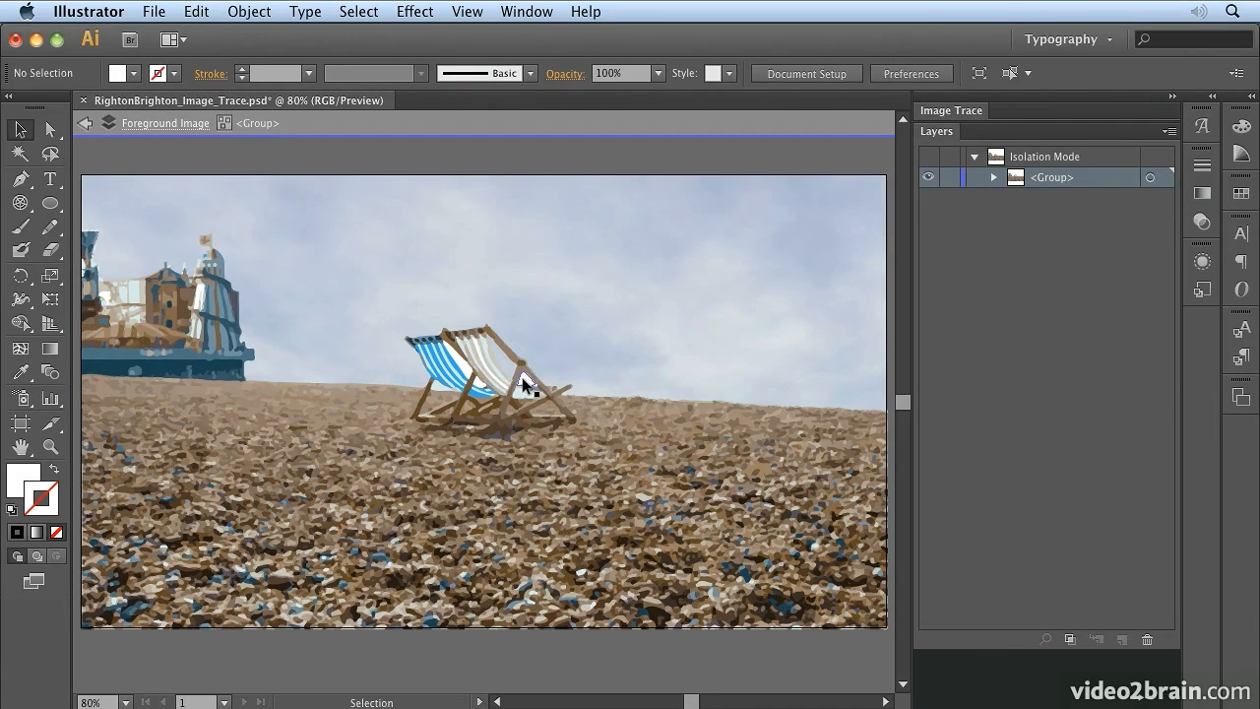
mouse_move(473, 377)
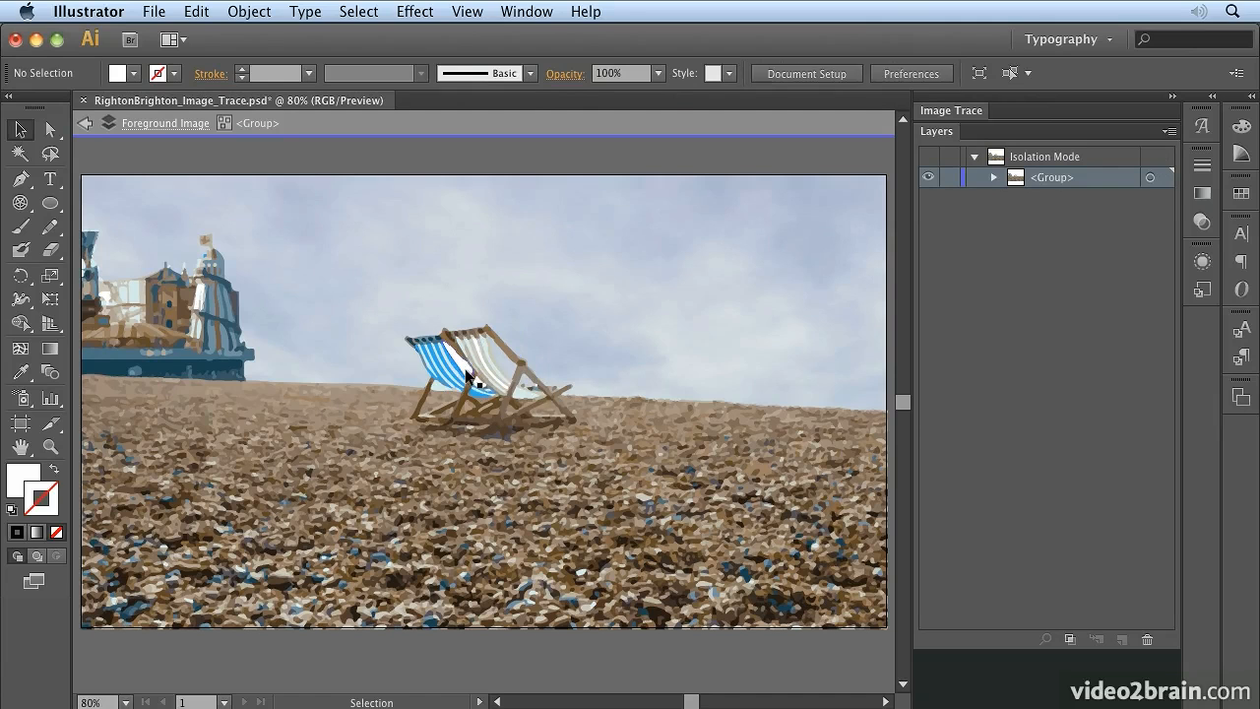
click(483, 382)
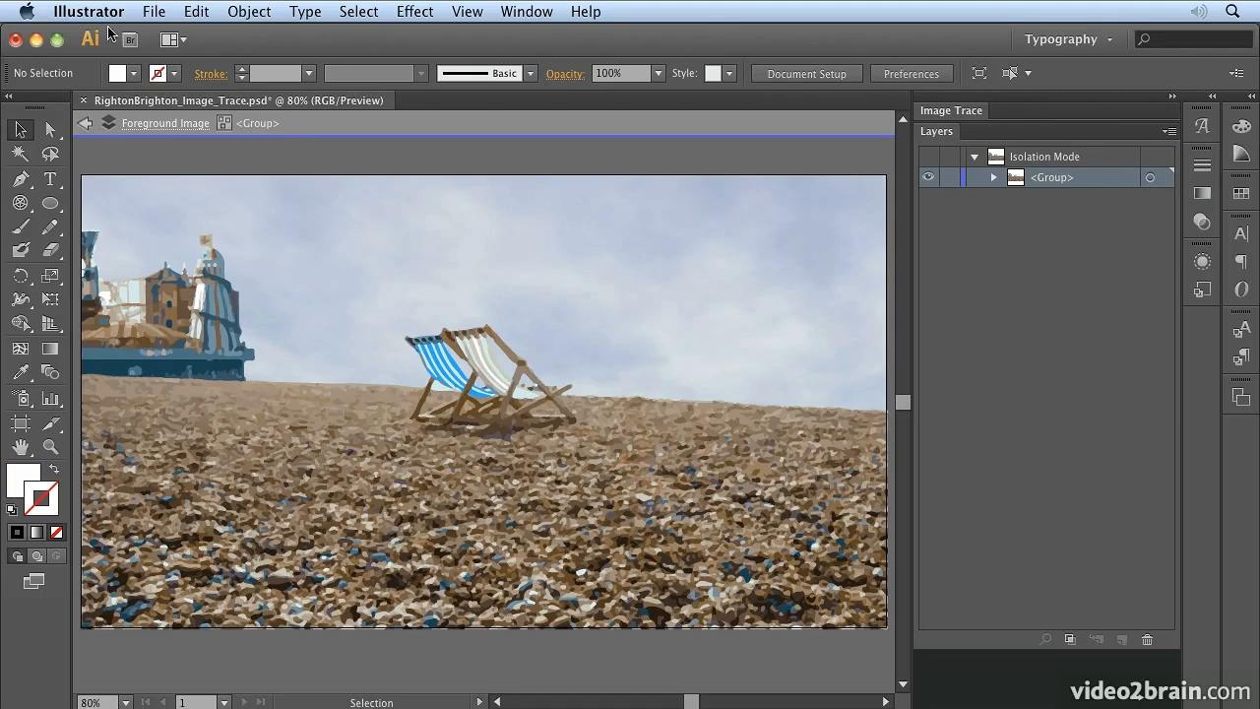
click(85, 122)
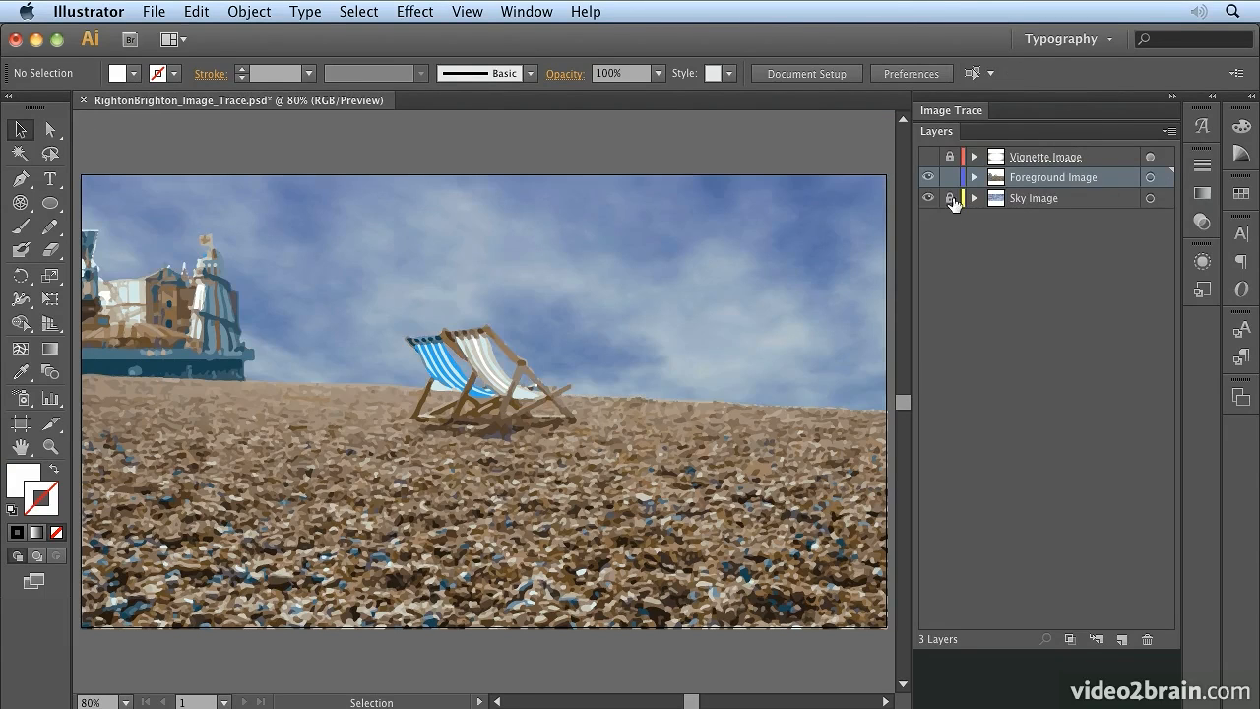
Unlock the Sky Image layer in the Layers panel.
click(950, 177)
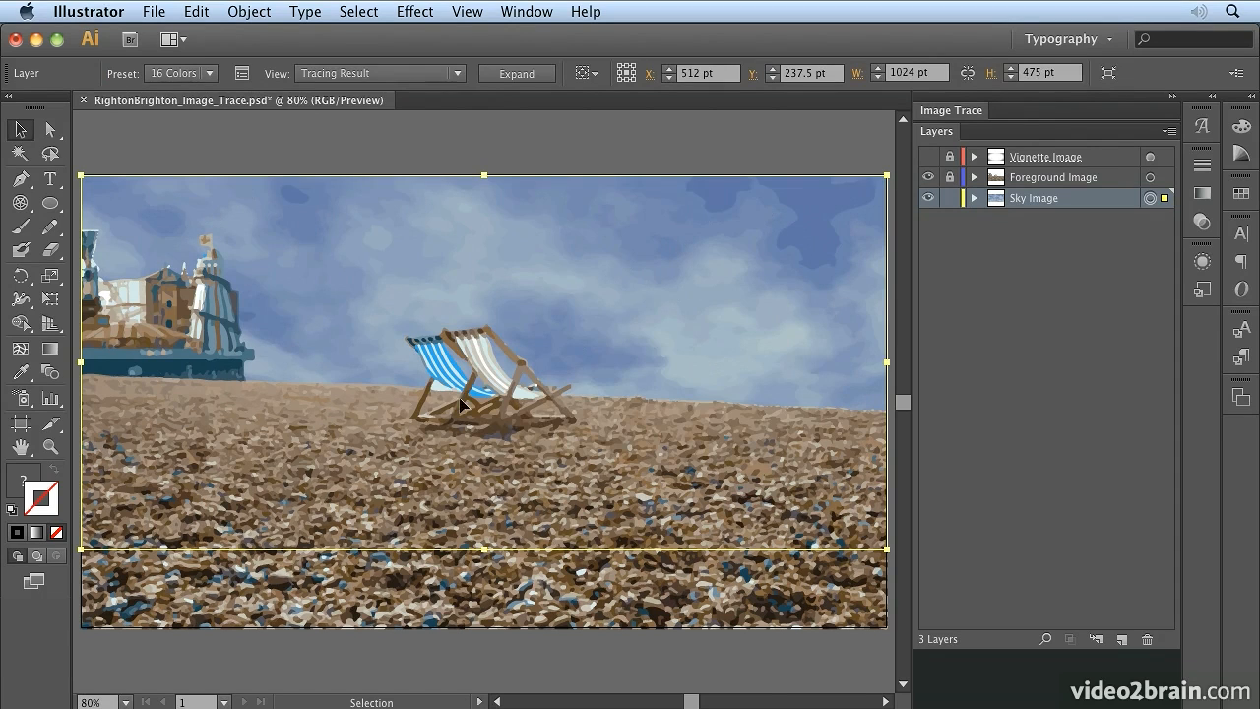
mouse_move(510, 472)
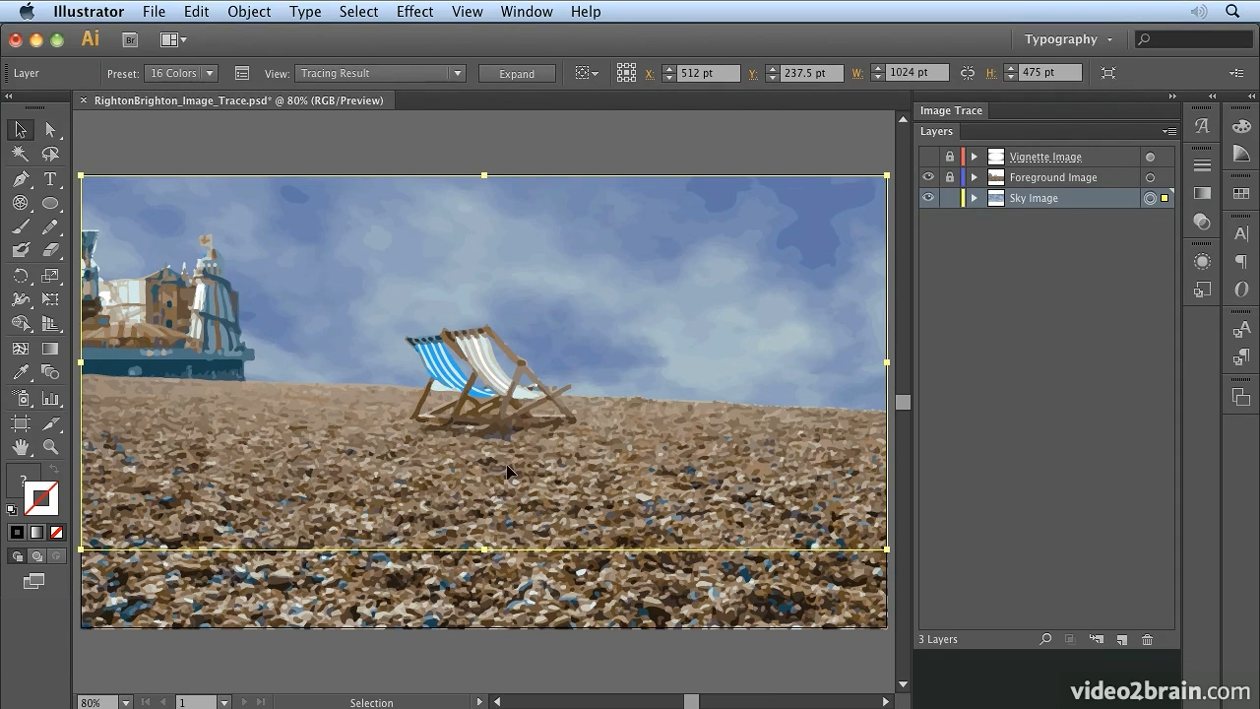
mouse_move(810, 254)
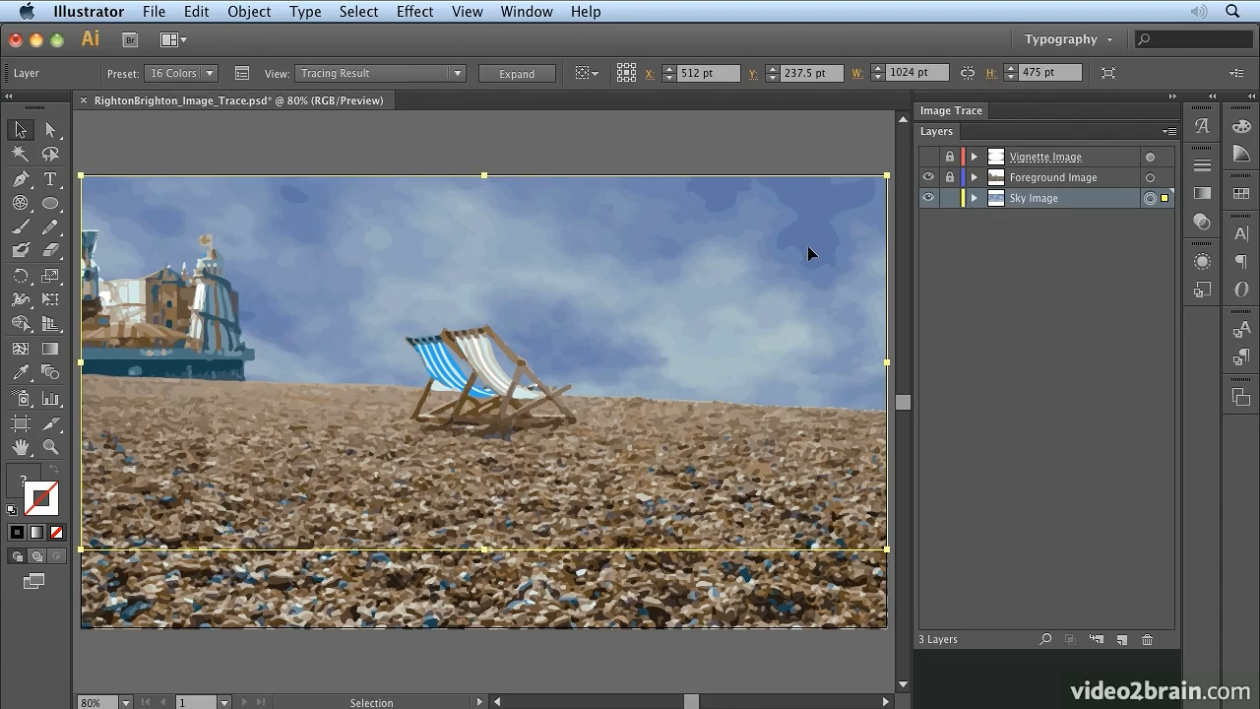
mouse_move(1020, 310)
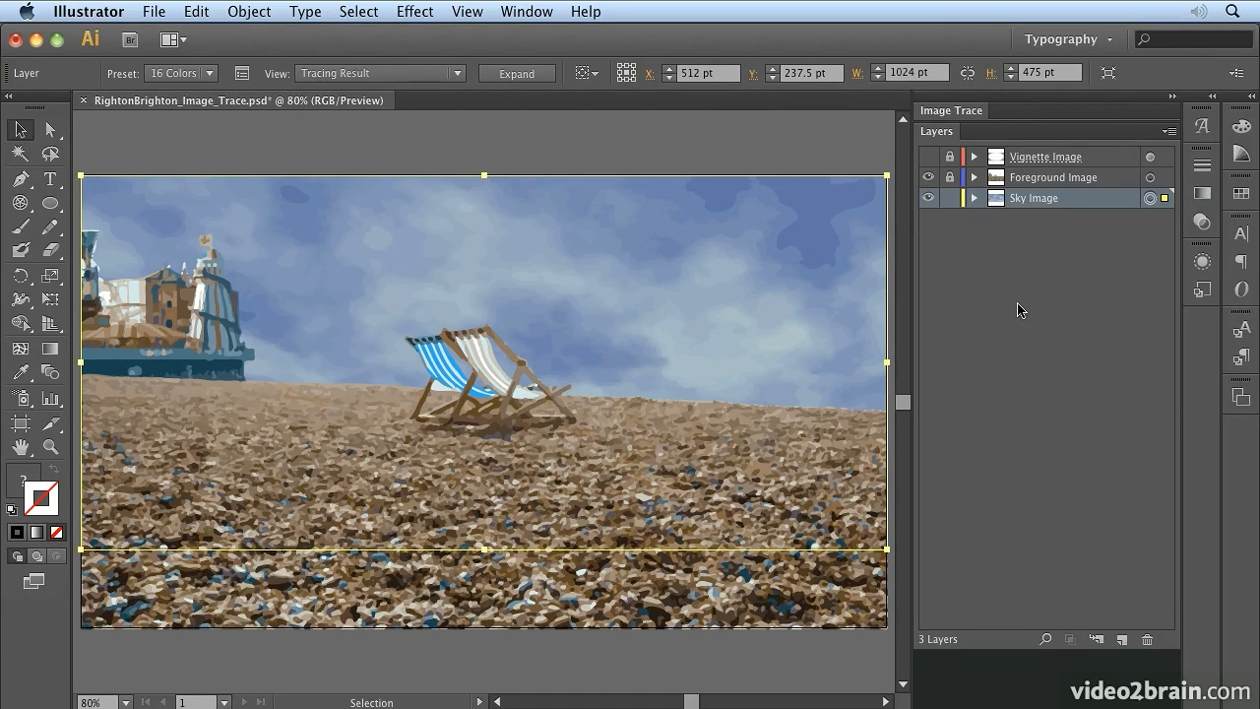